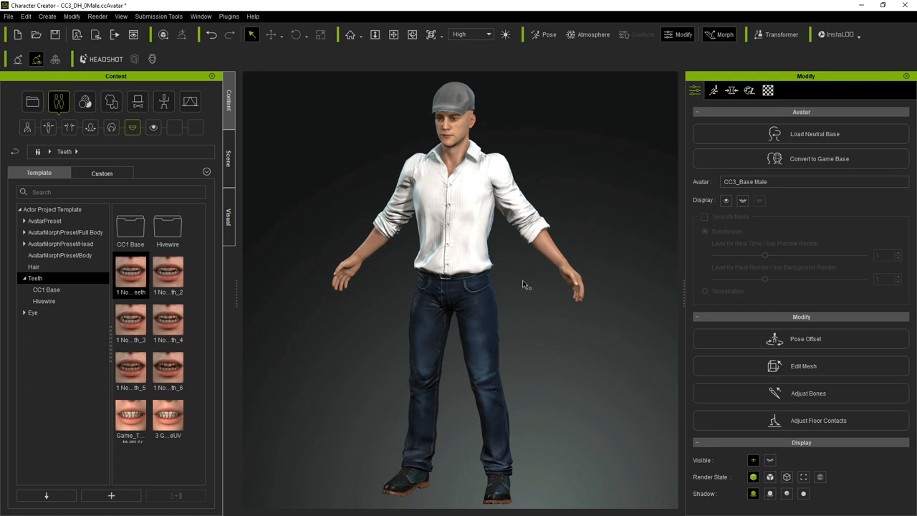
mouse_move(519, 278)
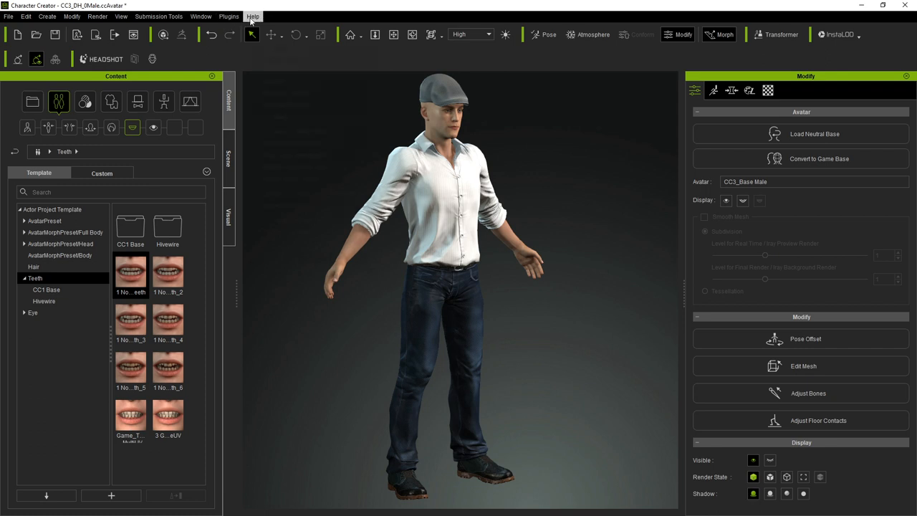
Step: Export the clothed character as FBX from the File menu and accept the license-use warning
left_click(252, 15)
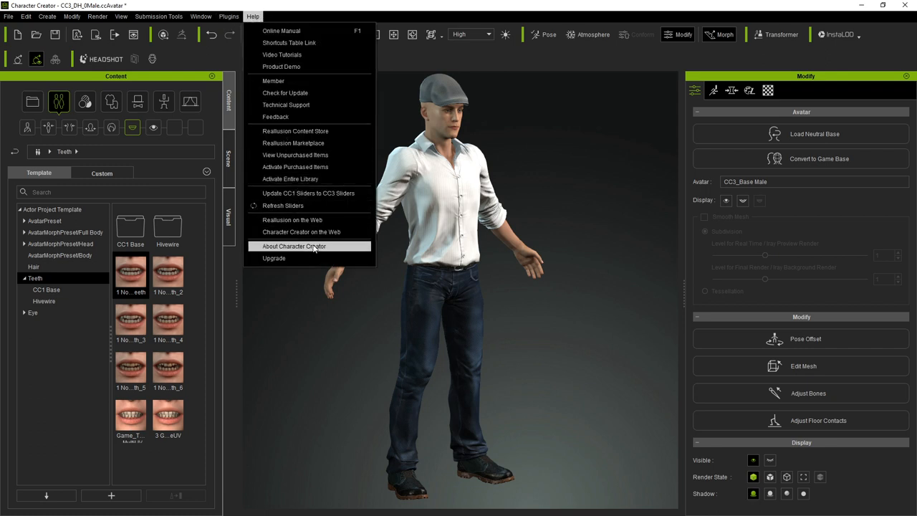
left_click(294, 246)
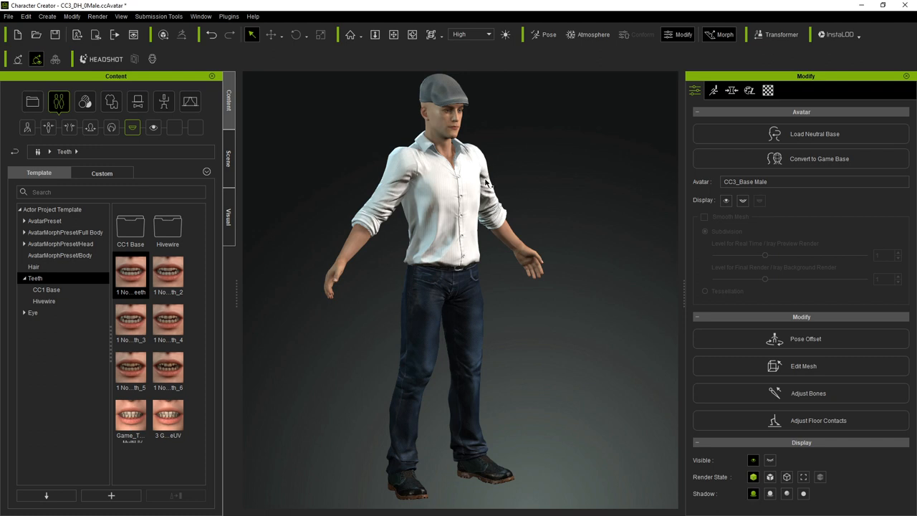
mouse_move(439, 130)
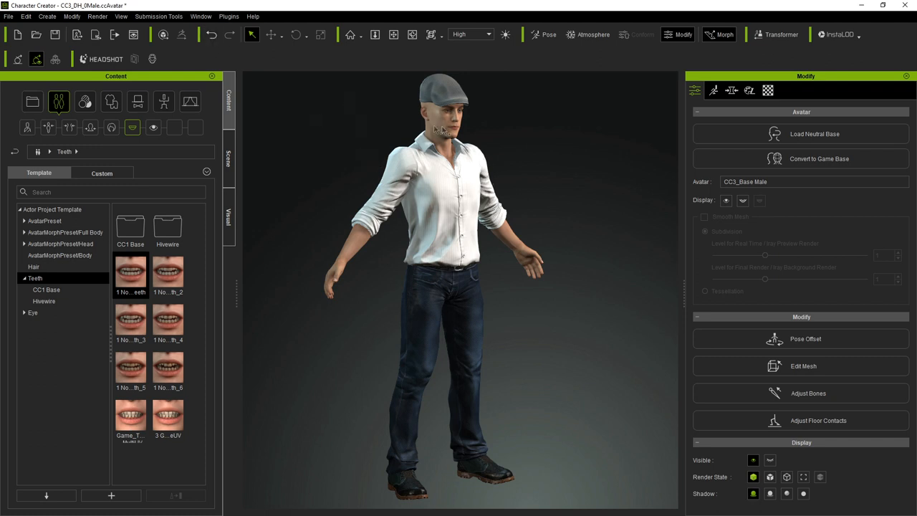
left_click(9, 16)
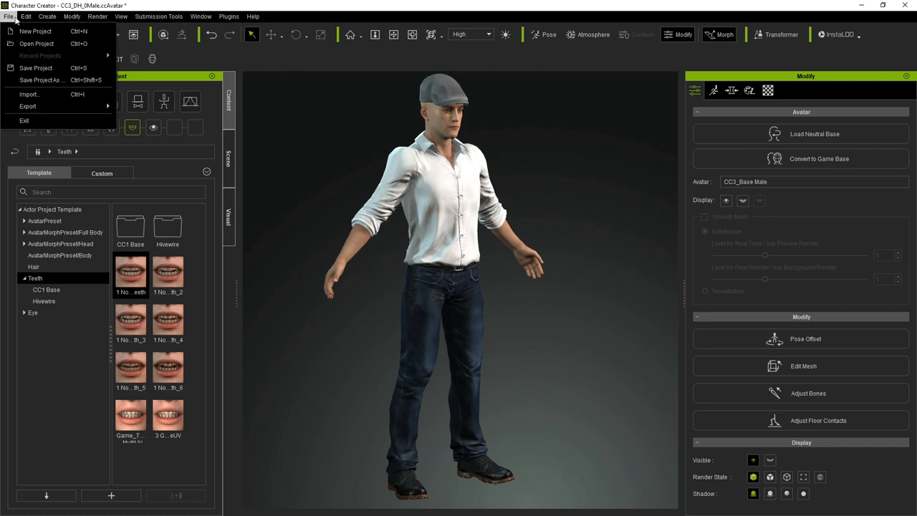
mouse_move(29, 94)
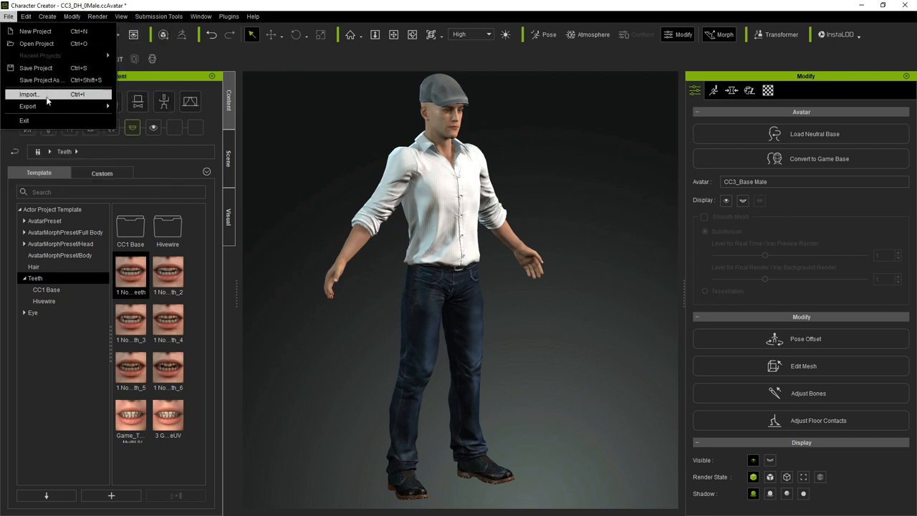
left_click(28, 106)
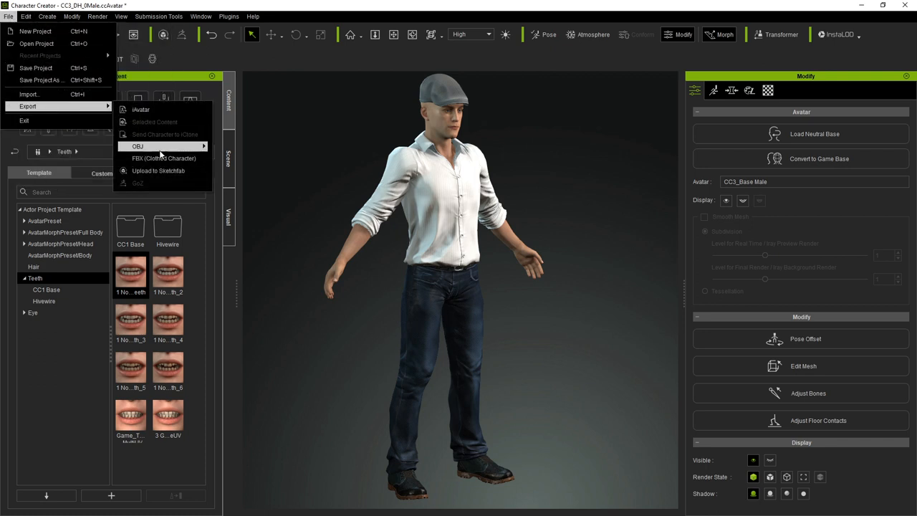
mouse_move(163, 158)
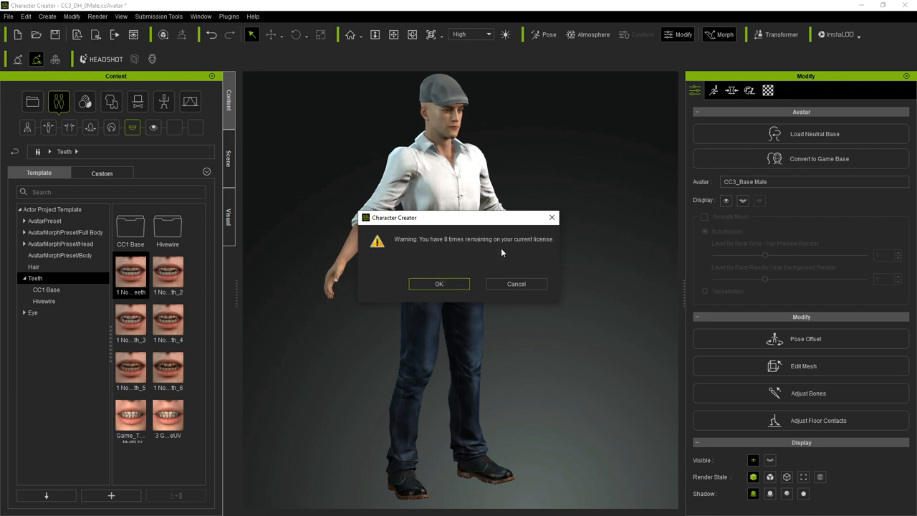
mouse_move(438, 234)
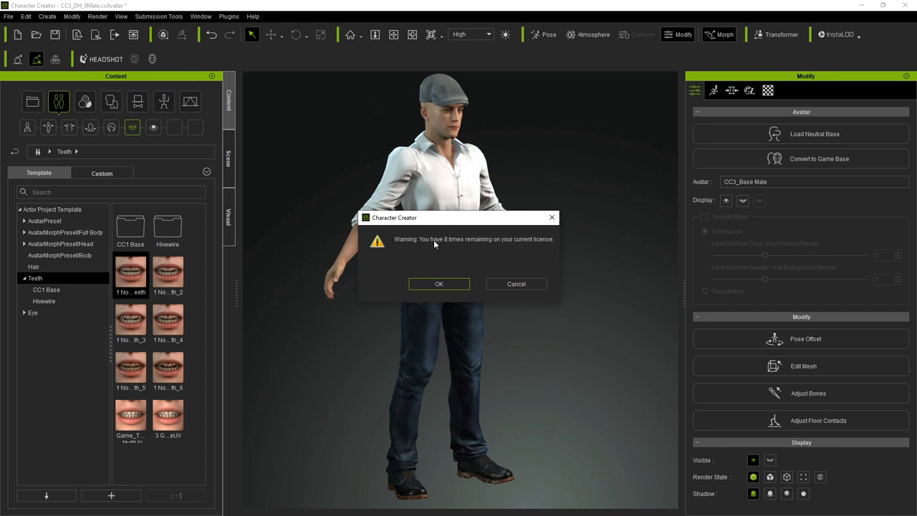
mouse_move(457, 260)
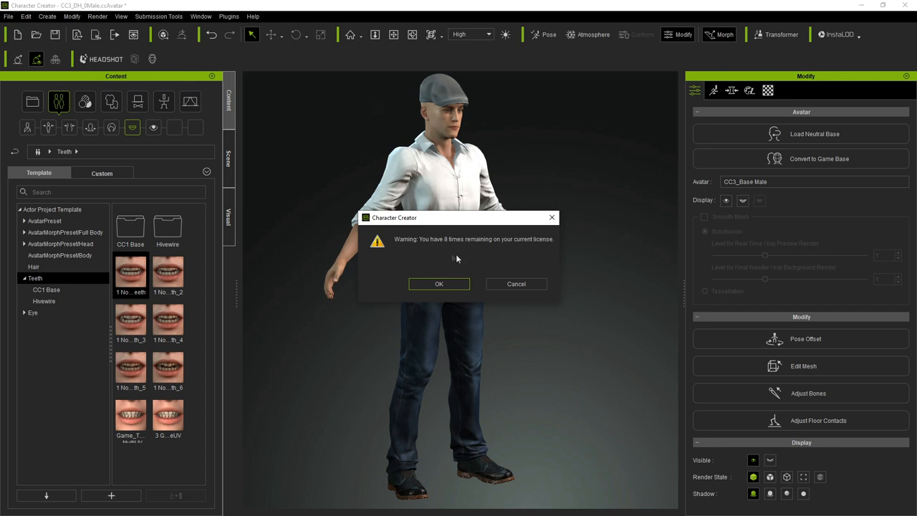
left_click(438, 284)
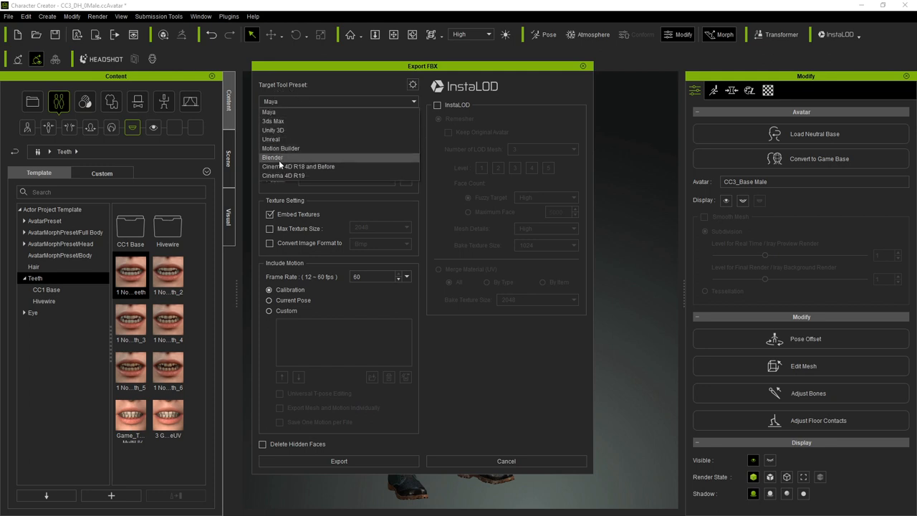
Step: Choose the Unreal preset with Mesh only, 2048 max texture size, and PNG texture conversion
left_click(273, 140)
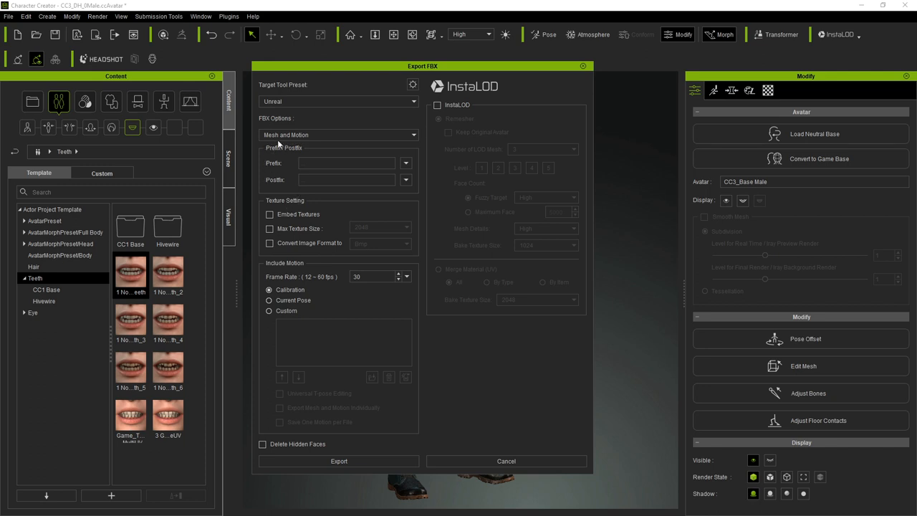
mouse_move(290, 136)
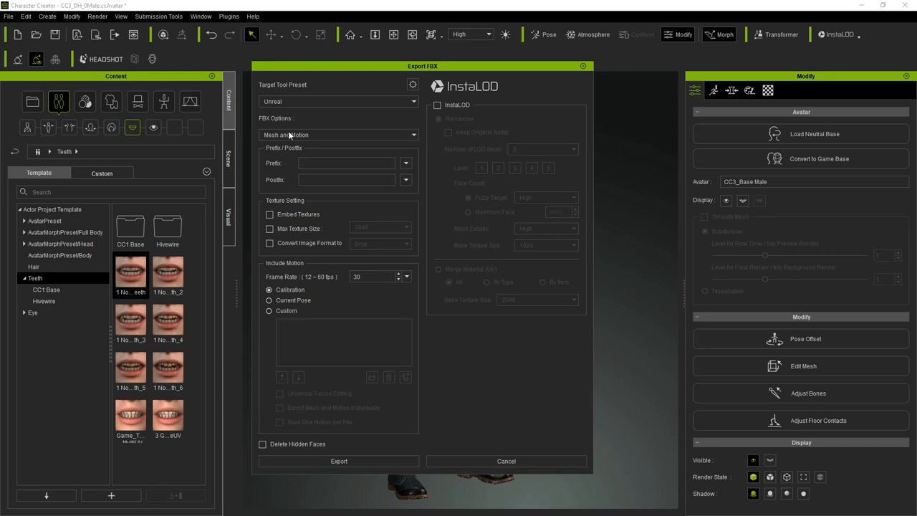
left_click(339, 135)
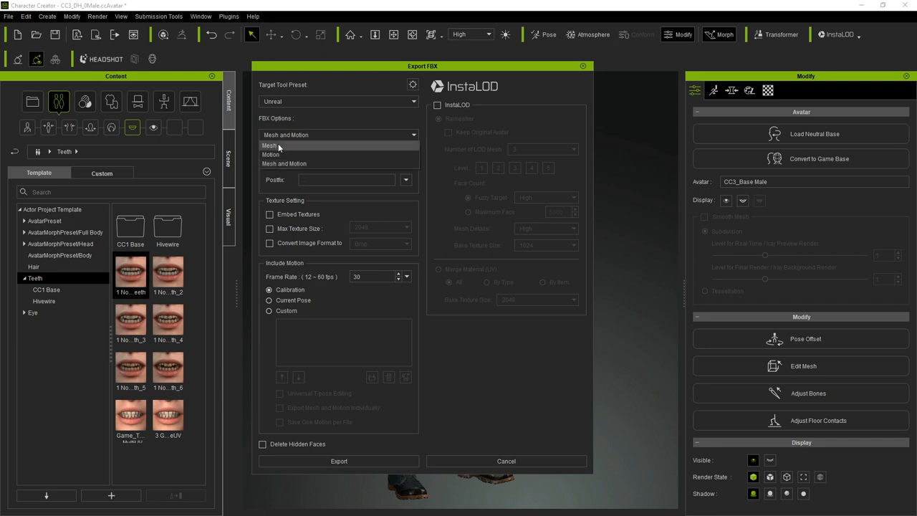
left_click(271, 145)
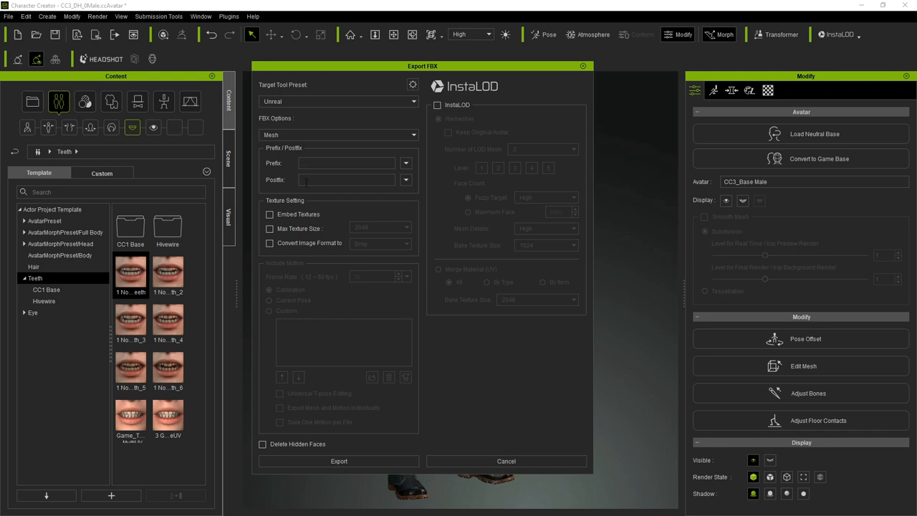
left_click(270, 215)
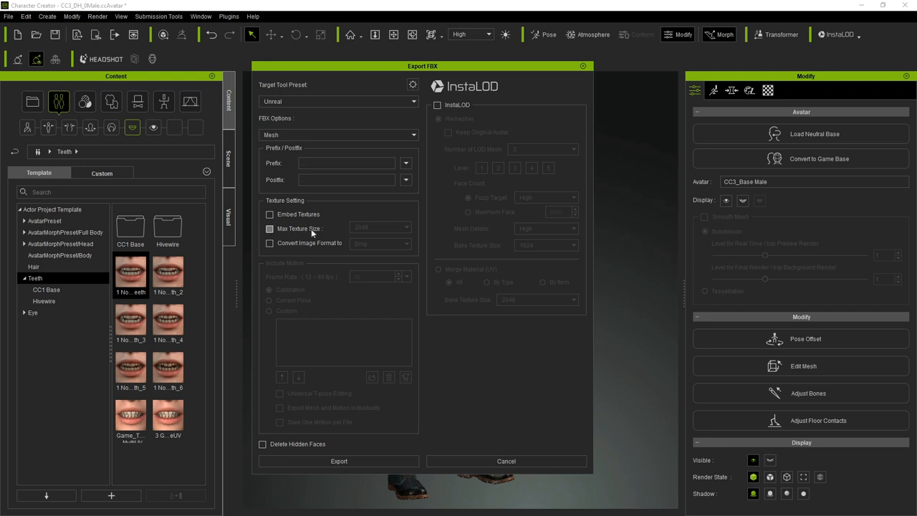
left_click(271, 229)
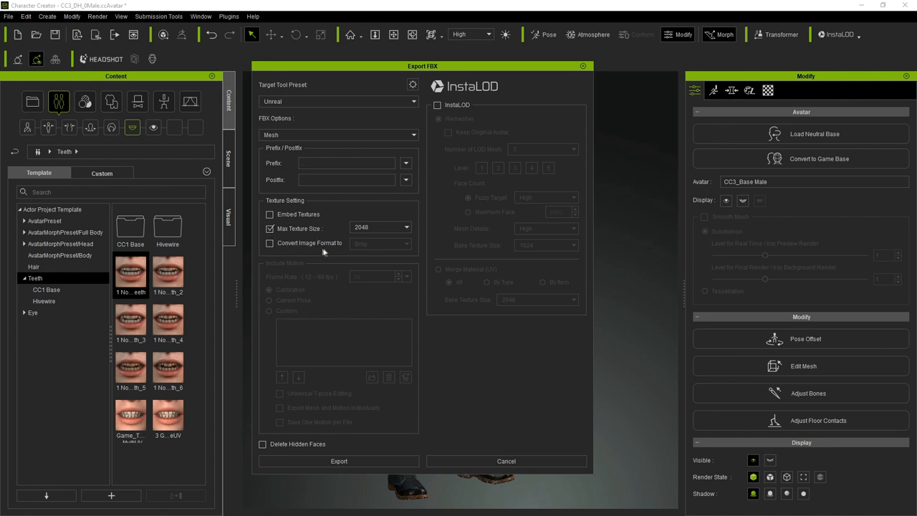
left_click(270, 243)
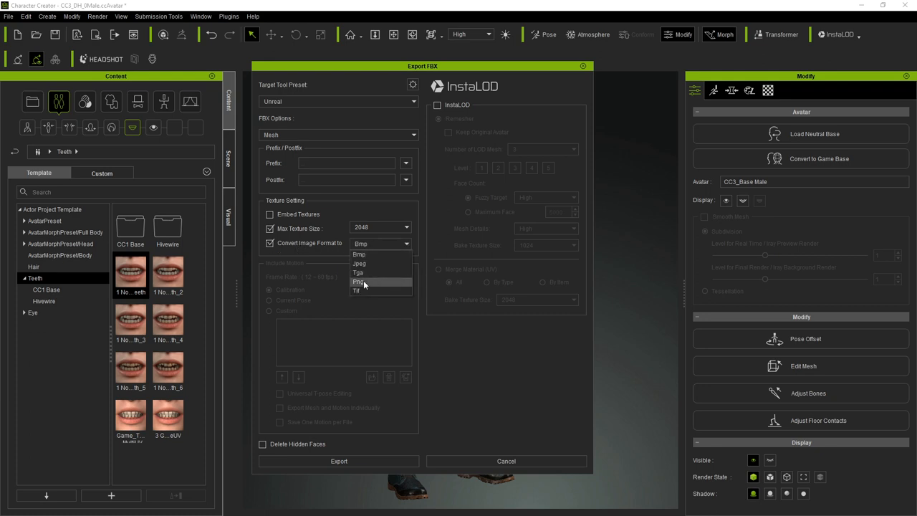
left_click(359, 280)
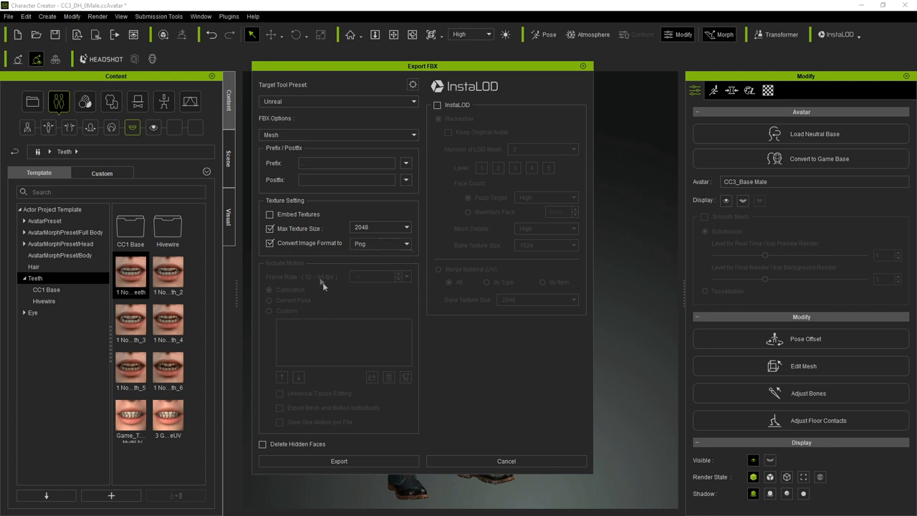
mouse_move(293, 292)
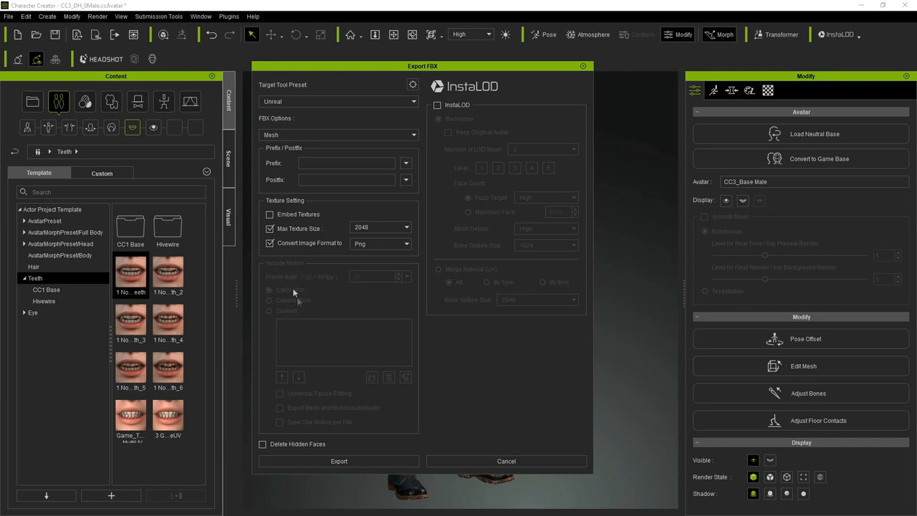
mouse_move(304, 325)
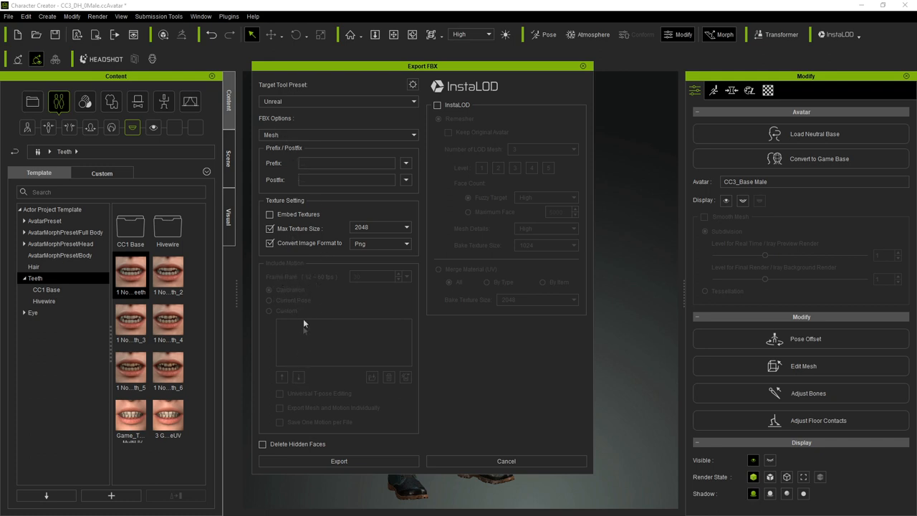
mouse_move(328, 313)
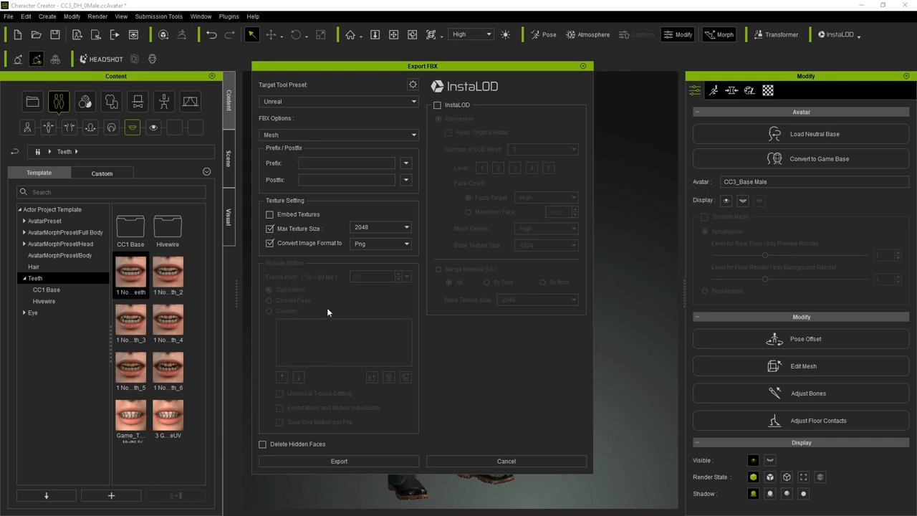
mouse_move(268, 474)
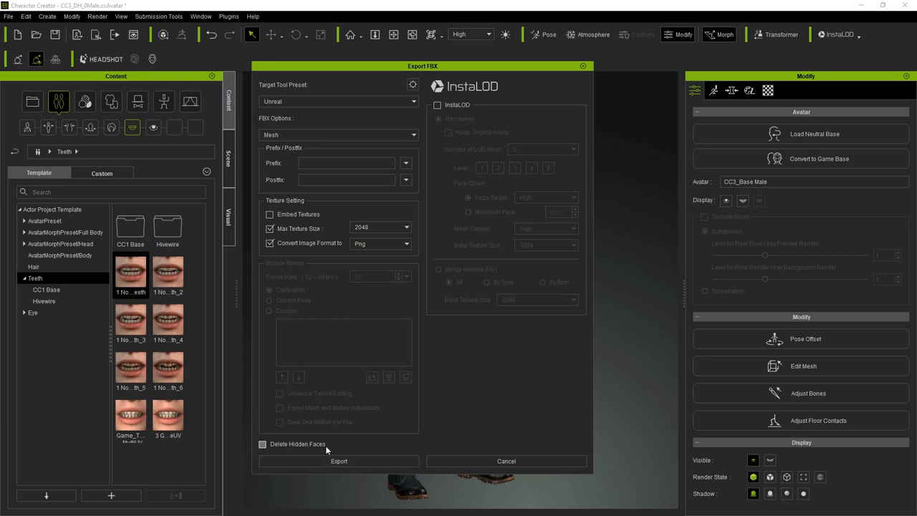
mouse_move(392, 445)
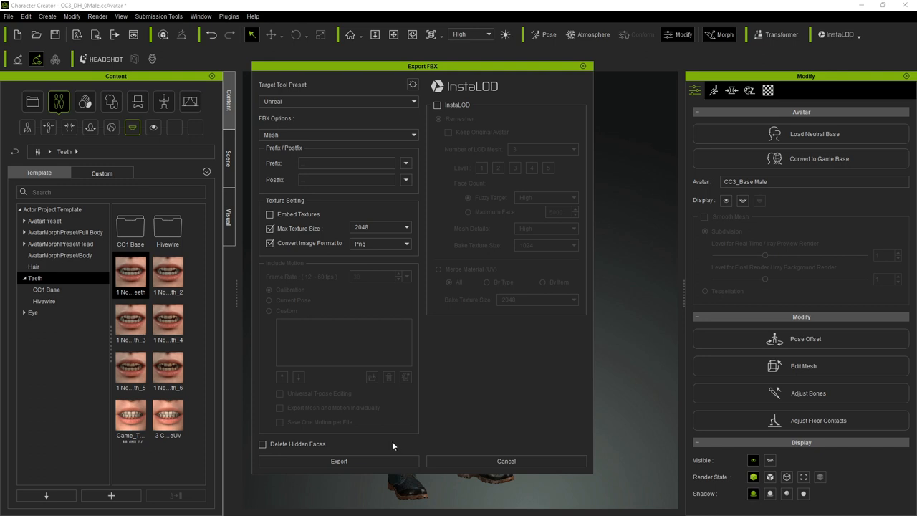
mouse_move(384, 333)
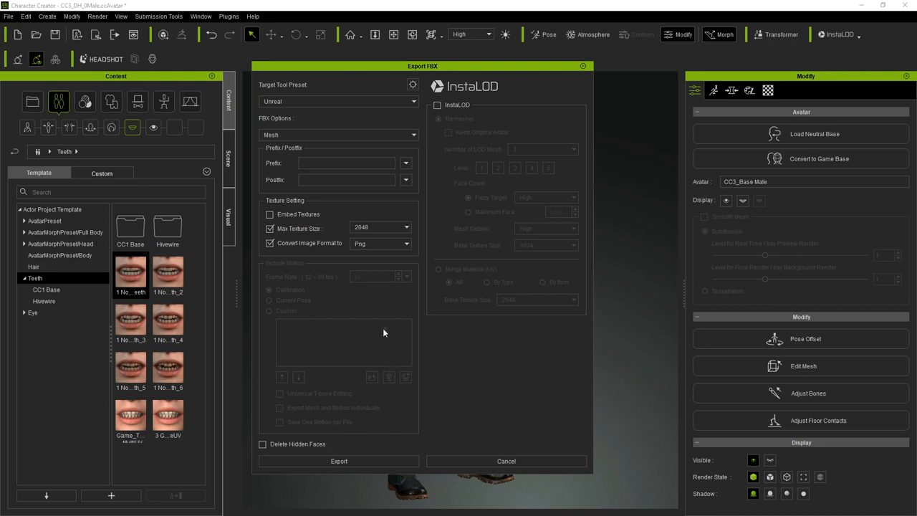
Step: Turn off InstaLOD mesh reduction for the export
left_click(438, 104)
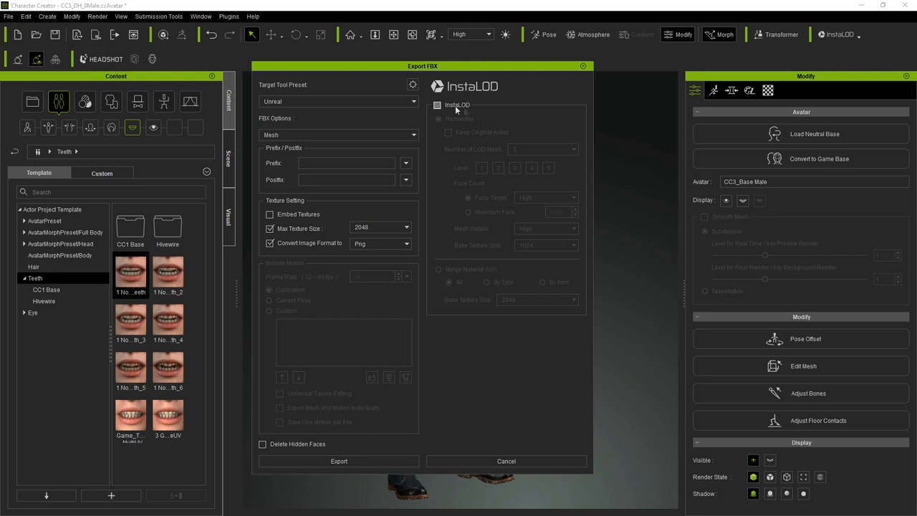
left_click(438, 104)
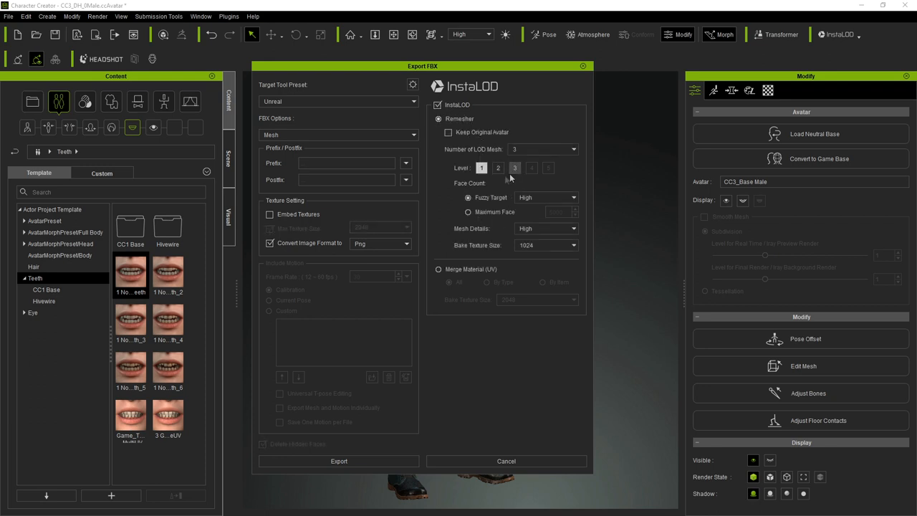
left_click(572, 149)
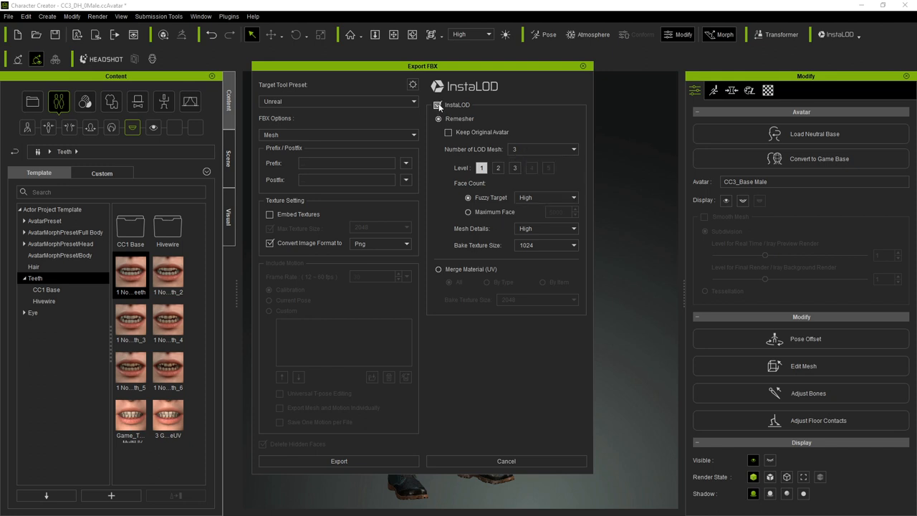
left_click(438, 104)
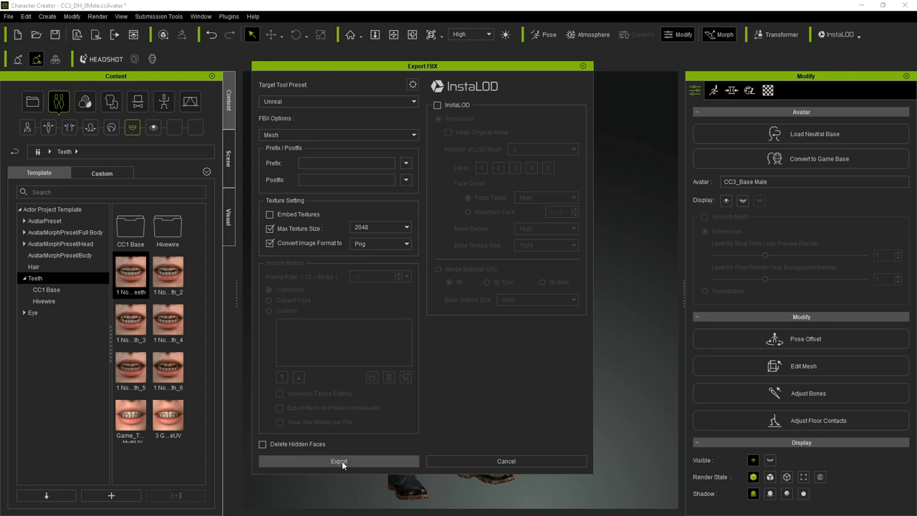
Step: Start the export, accept the CC re-import warning, and reach the Save As window
left_click(339, 461)
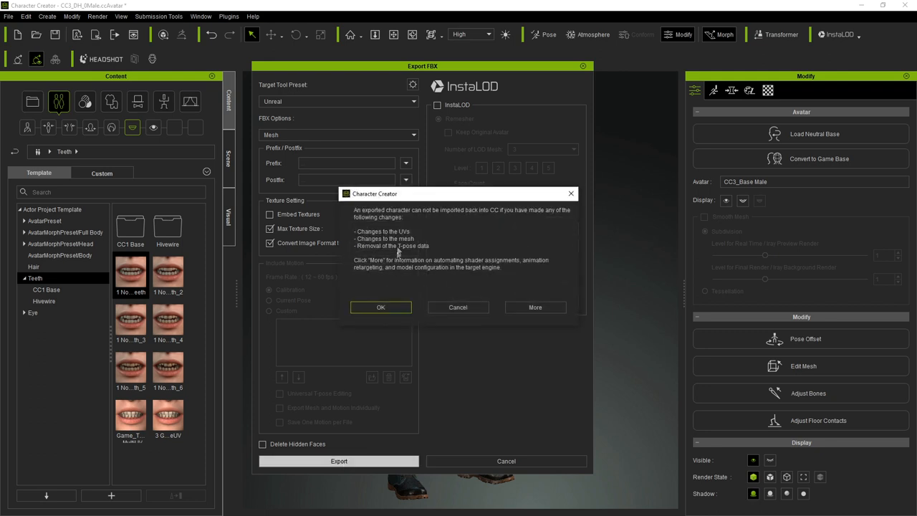
mouse_move(432, 222)
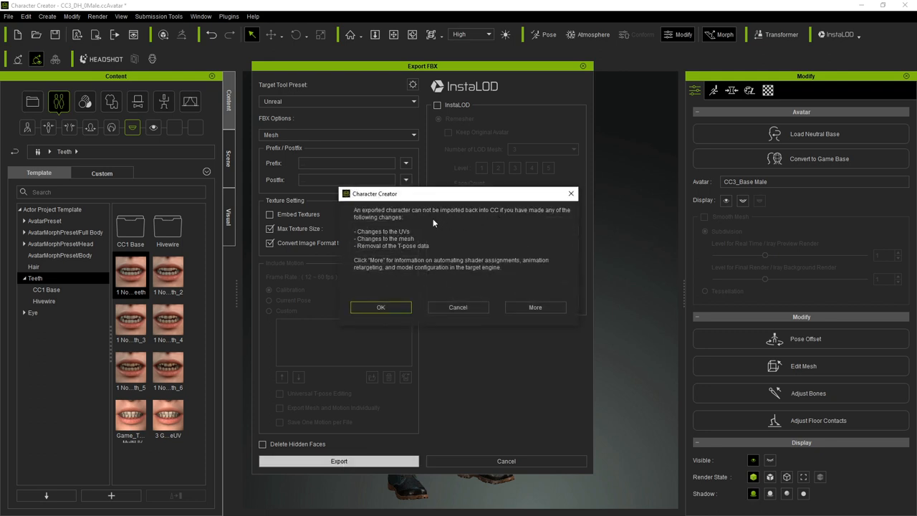
mouse_move(547, 220)
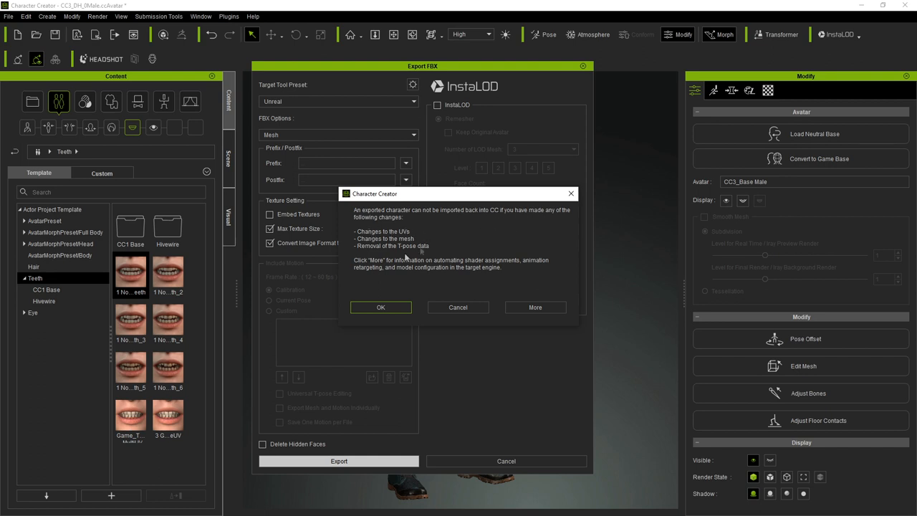
mouse_move(404, 239)
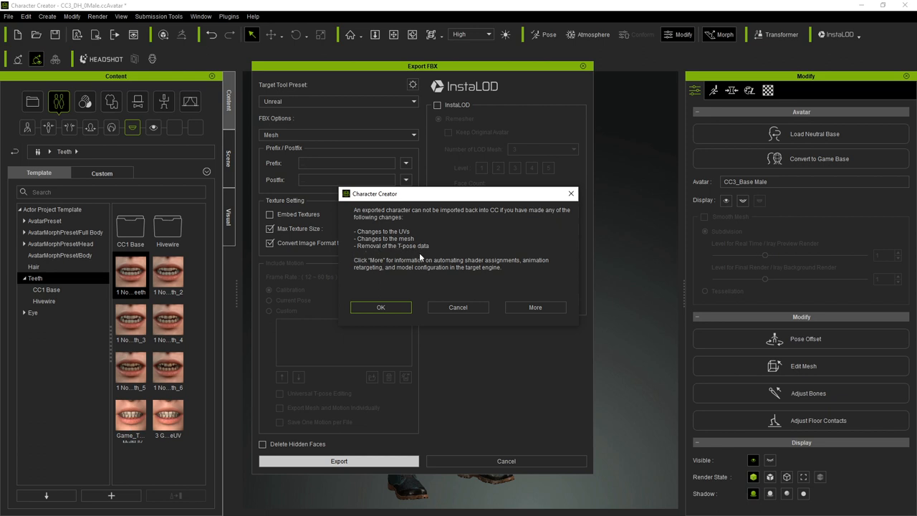
left_click(381, 307)
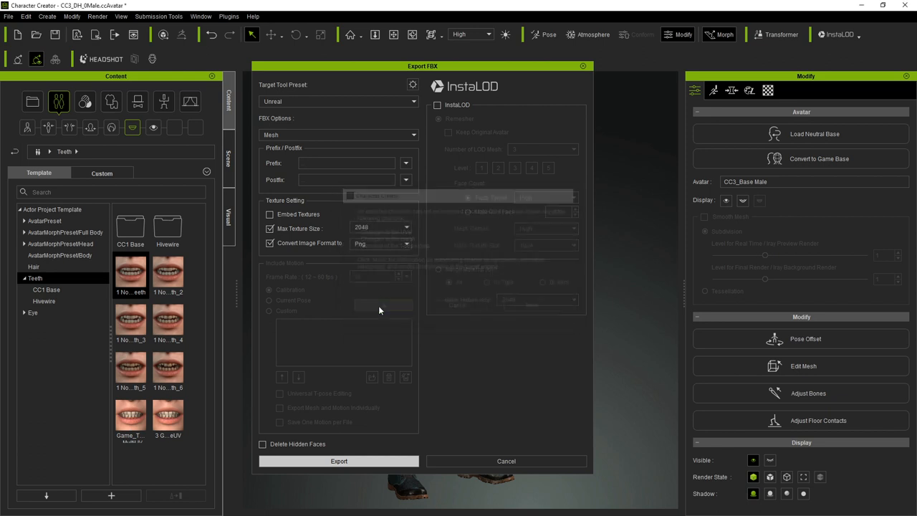
left_click(339, 461)
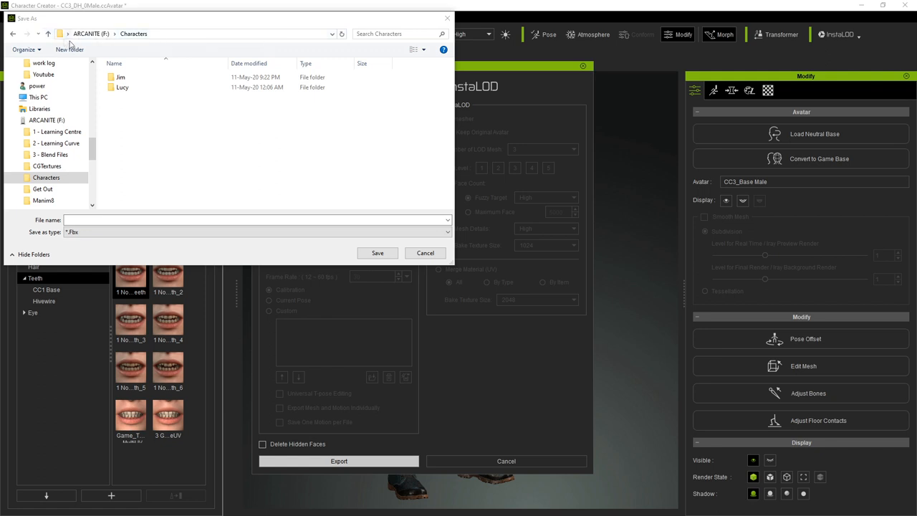
Step: Create a new Peter folder and save the FBX inside it as Peter
left_click(69, 50)
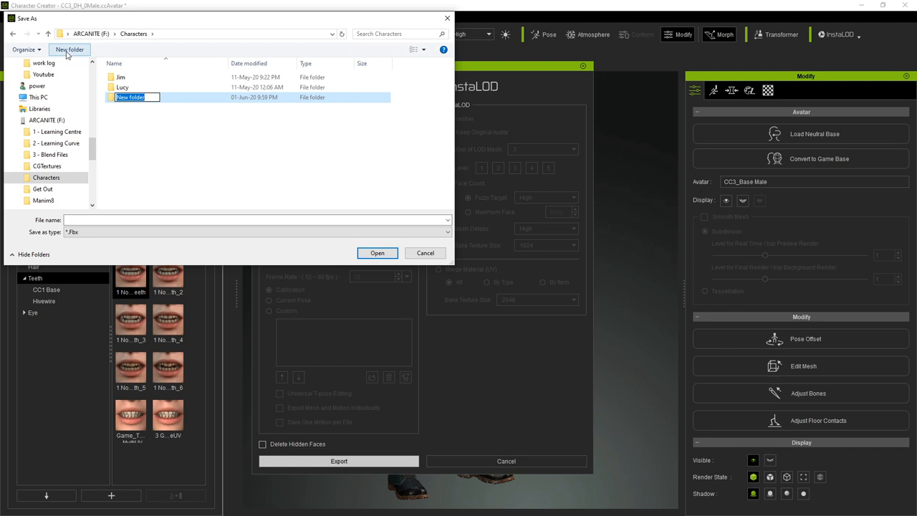
type("Peter")
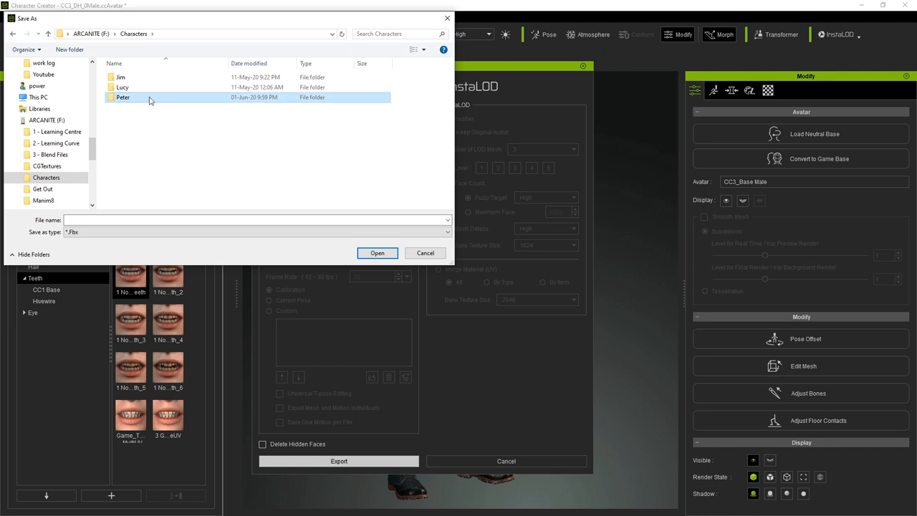
double_click(122, 97)
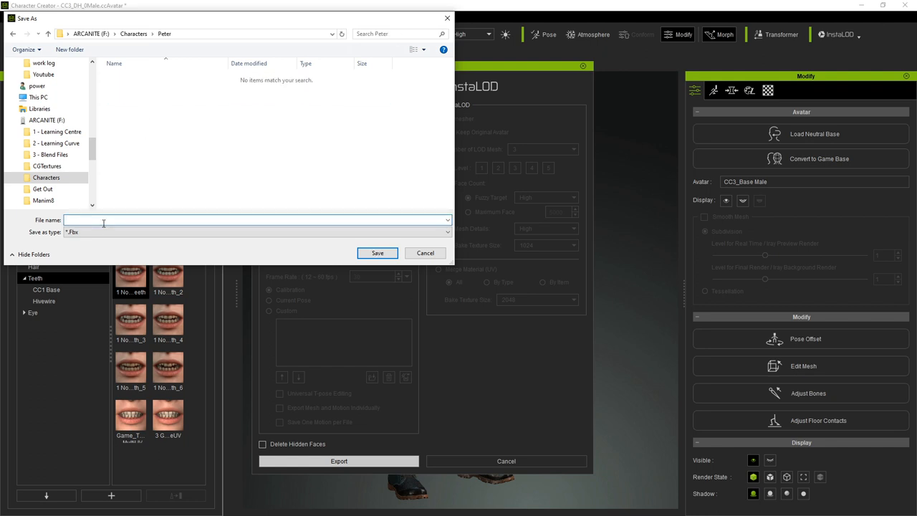
type("Peter")
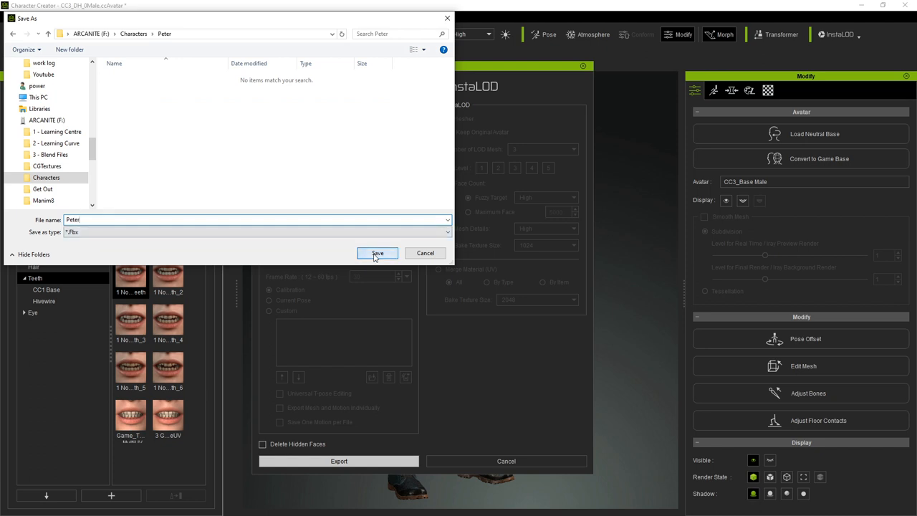
left_click(378, 253)
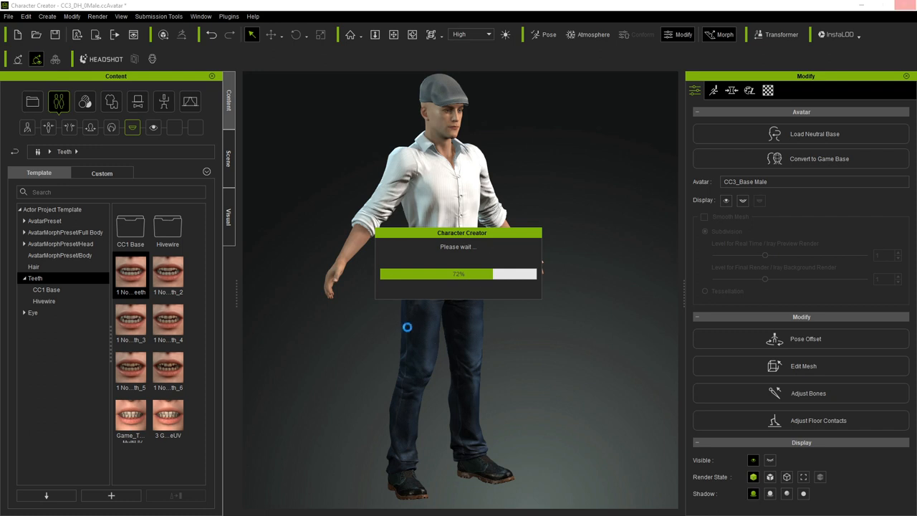
mouse_move(340, 294)
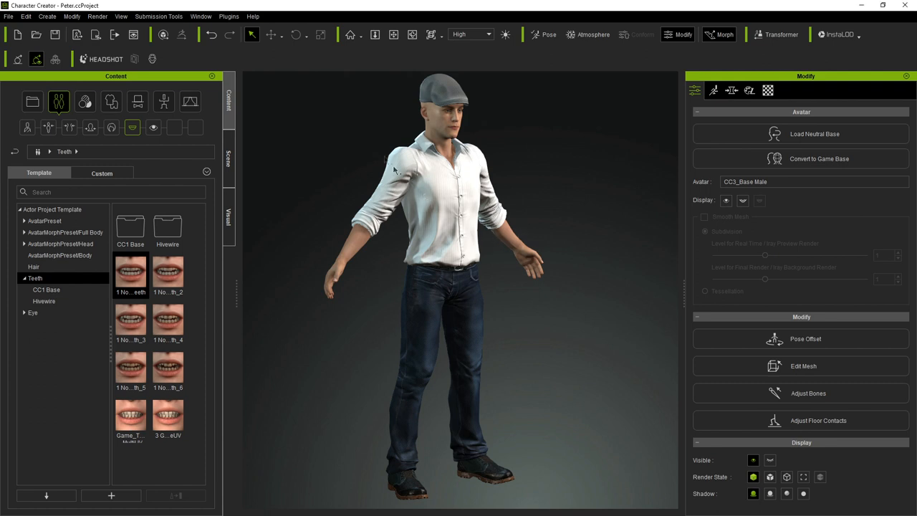
mouse_move(230, 29)
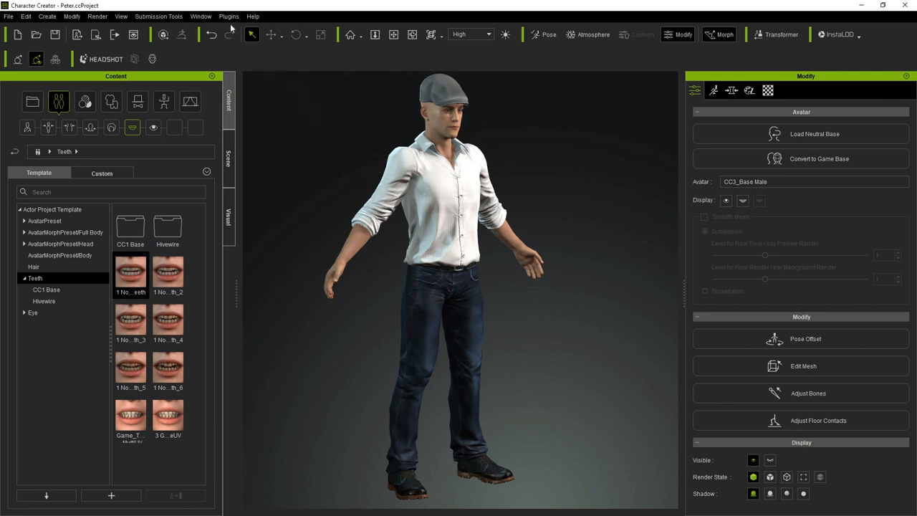
Step: Show the Character Creator & iClone Auto Setup entry in the Plugins menu
left_click(228, 16)
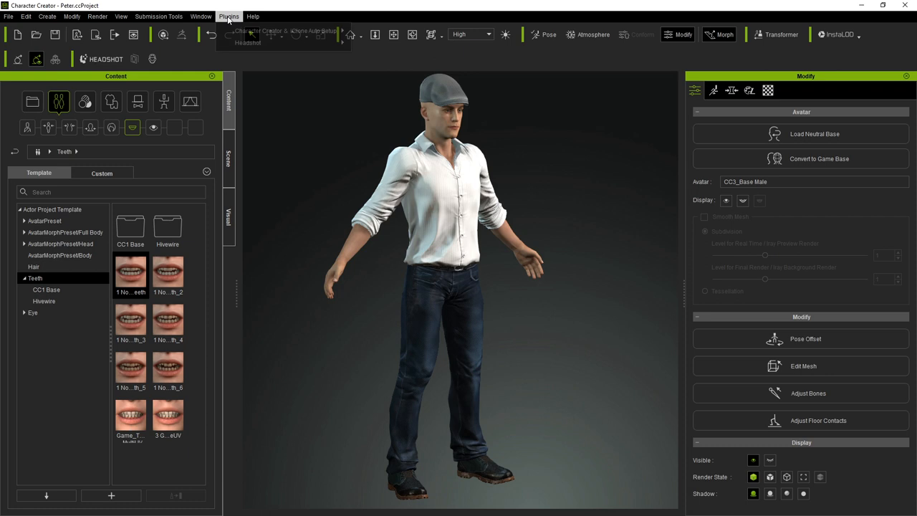
left_click(228, 16)
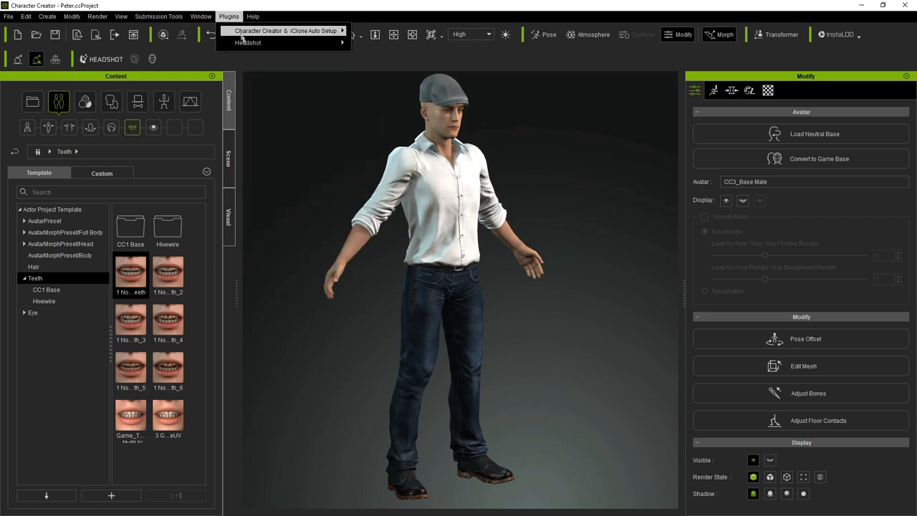
mouse_move(286, 31)
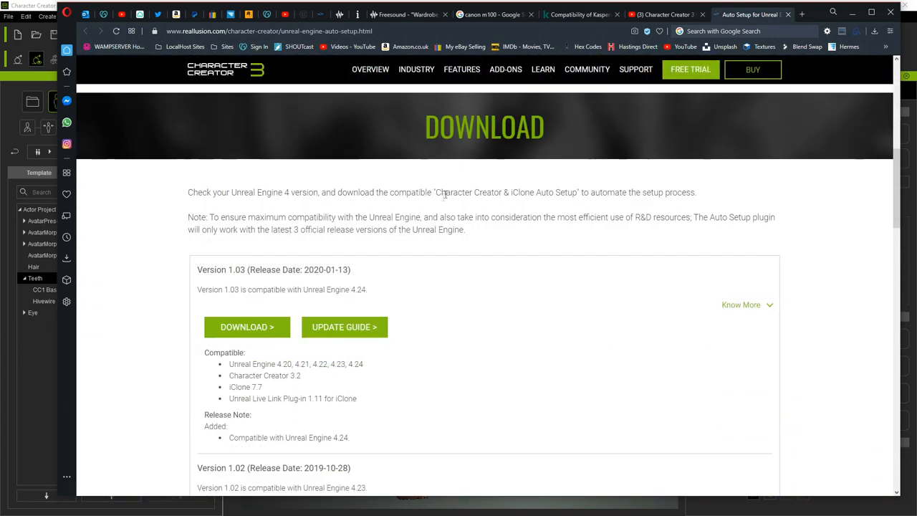
scroll("down", 3)
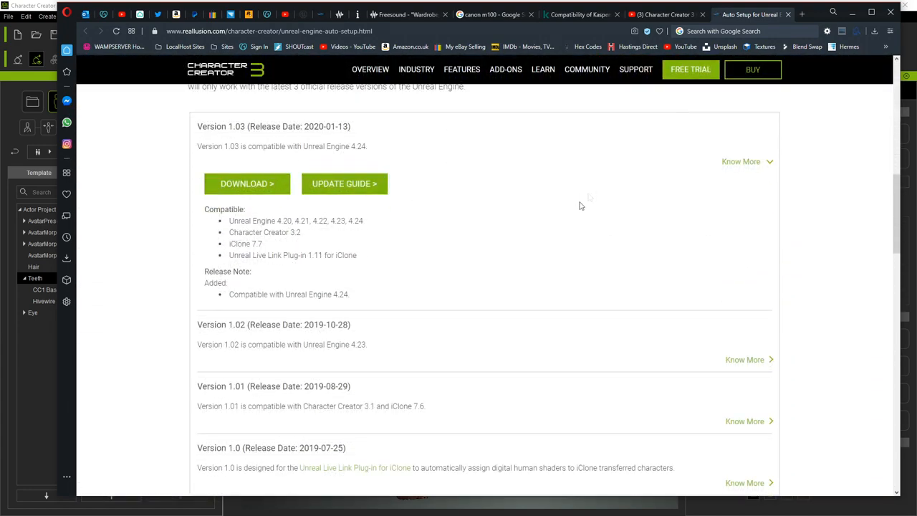
mouse_move(858, 13)
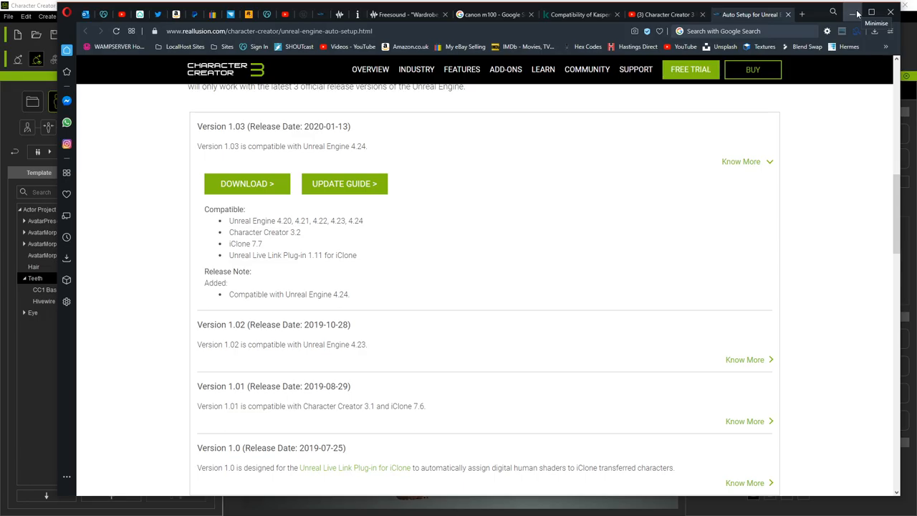
Step: Open the Auto Setup 1.03 for Unreal 4.24 folder, then launch the Manim8Tutorials_4_24 project
left_click(858, 13)
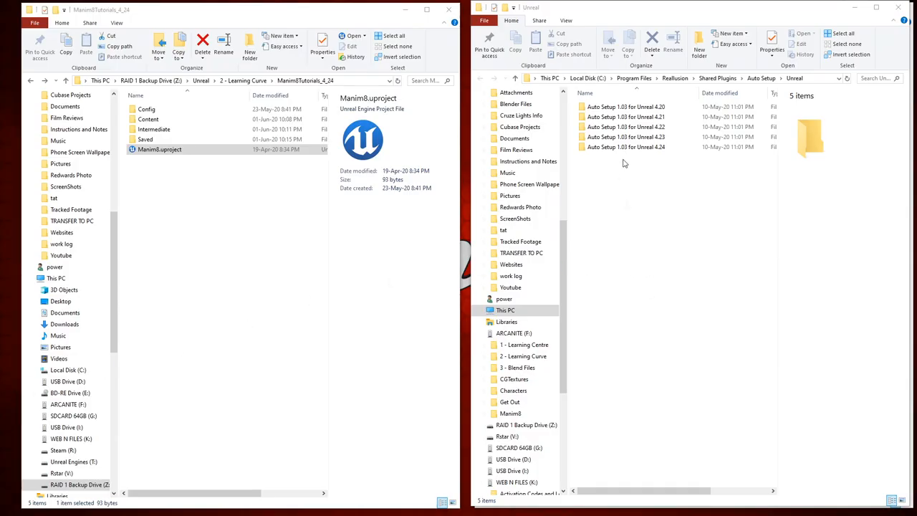
mouse_move(653, 158)
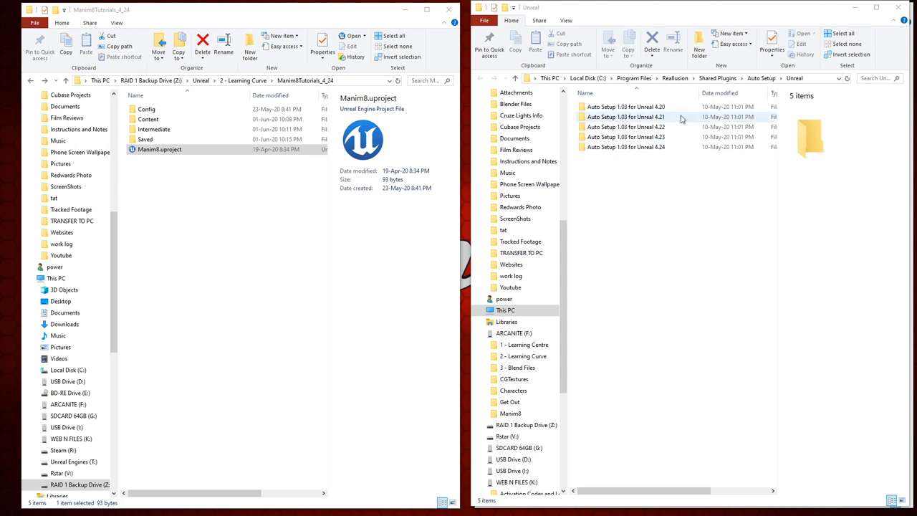
mouse_move(665, 166)
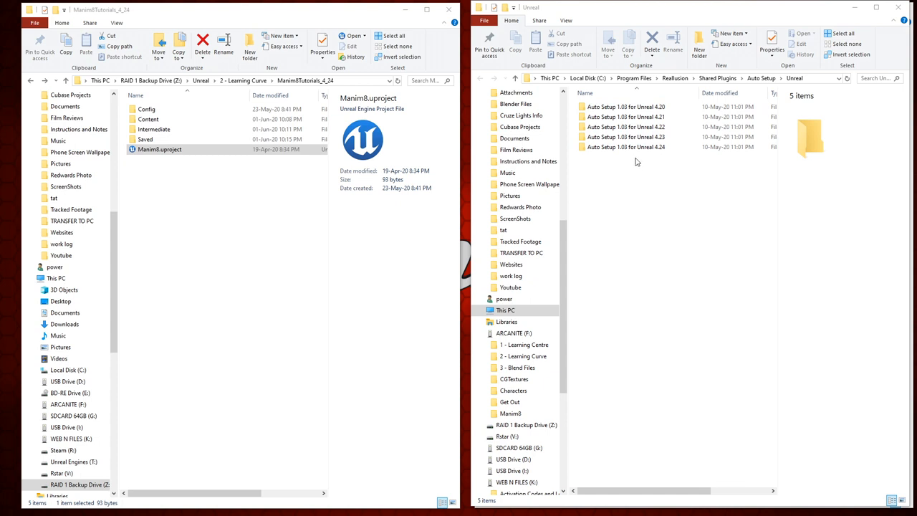
left_click(625, 147)
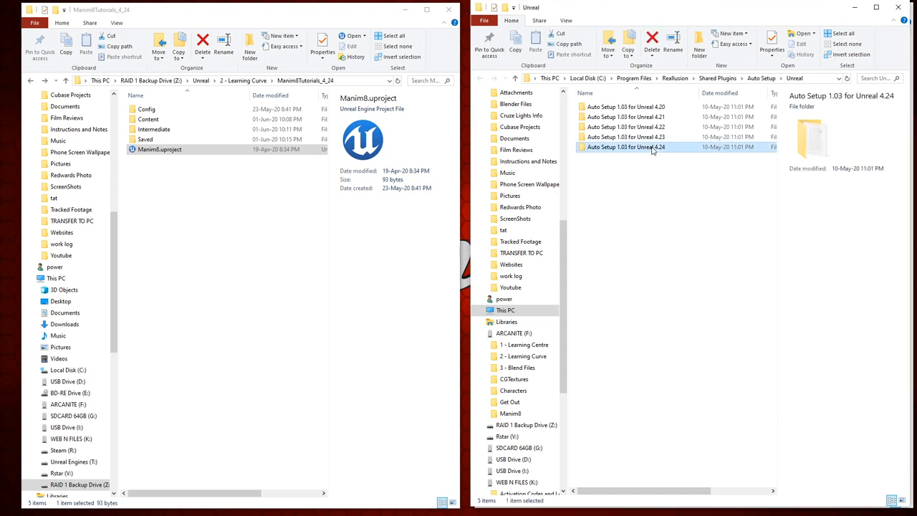
double_click(625, 147)
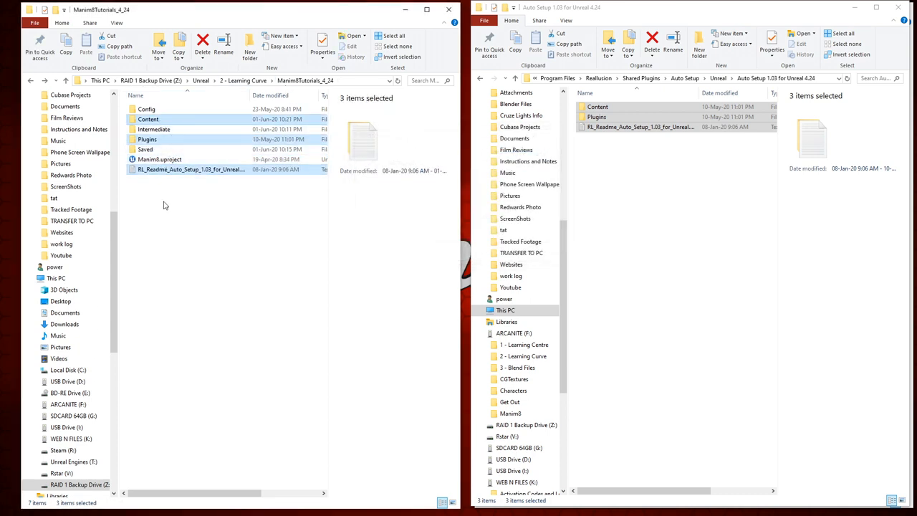
double_click(597, 106)
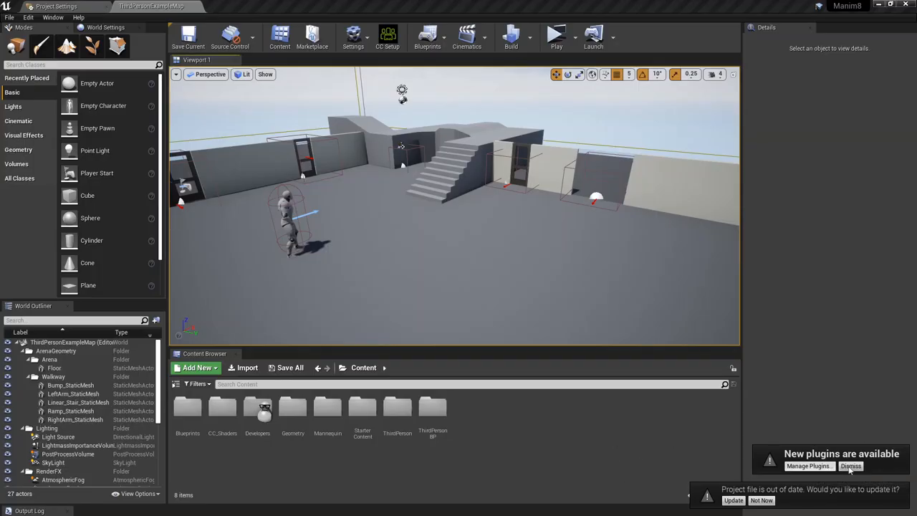
mouse_move(808, 466)
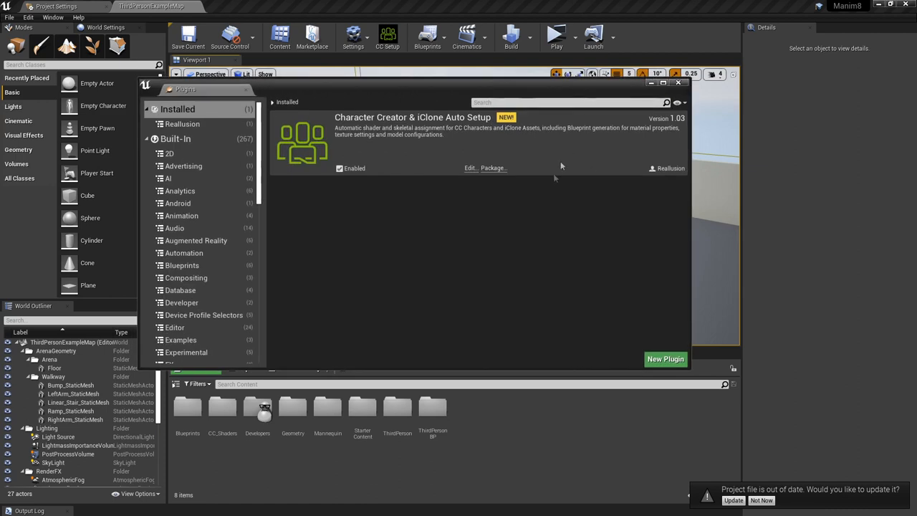
mouse_move(424, 134)
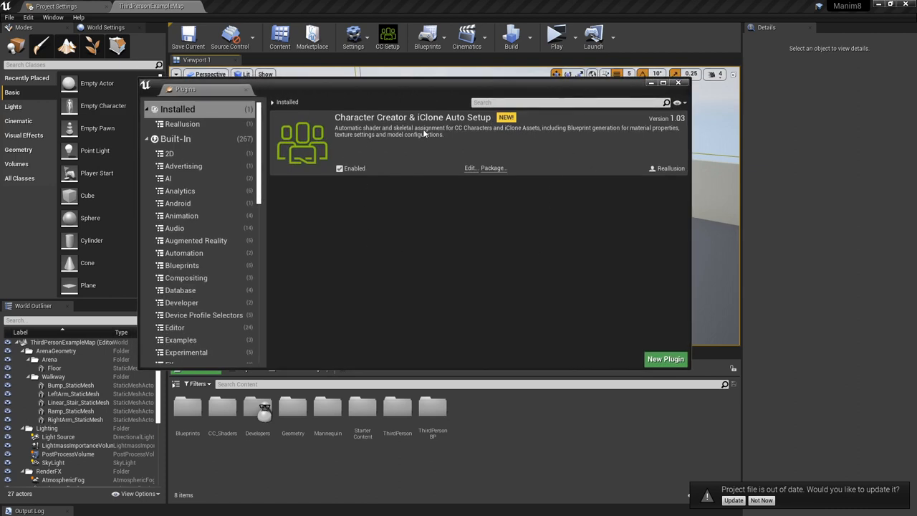
mouse_move(340, 168)
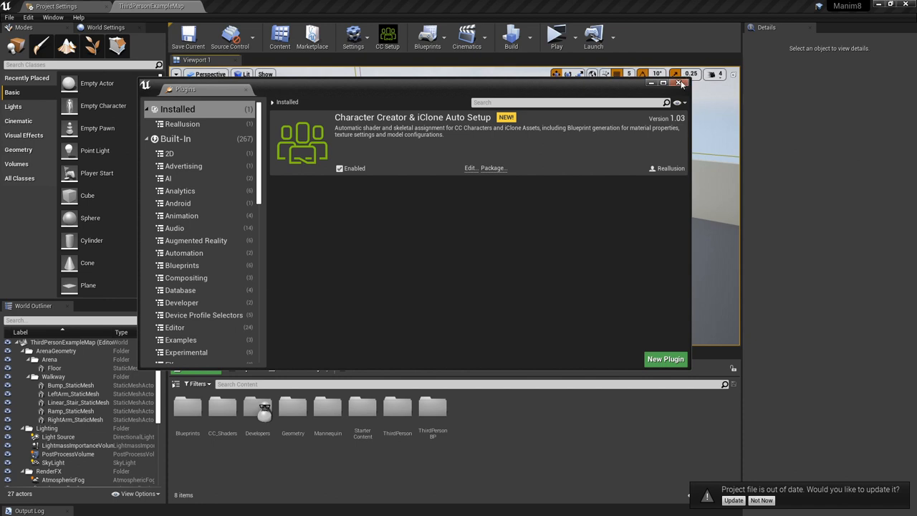
Step: Close the Plugins window after confirming Auto Setup 1.03 is enabled
left_click(678, 83)
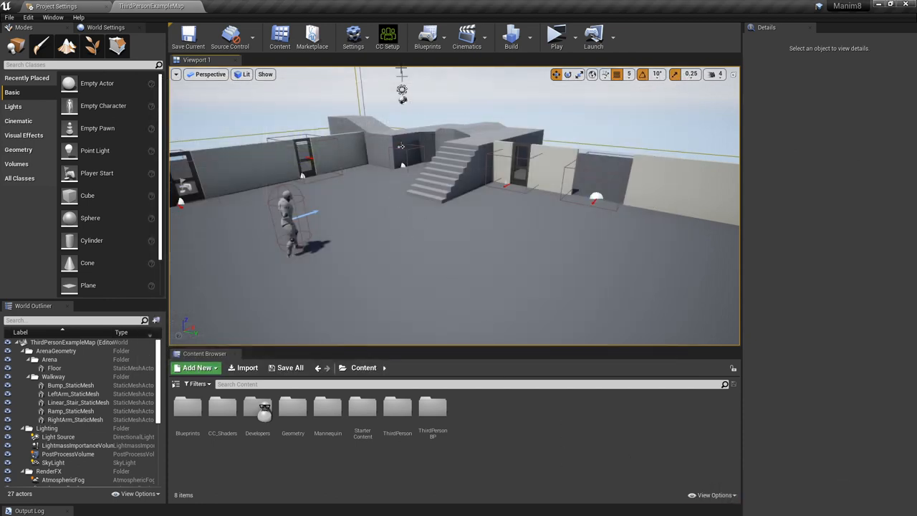
mouse_move(388, 36)
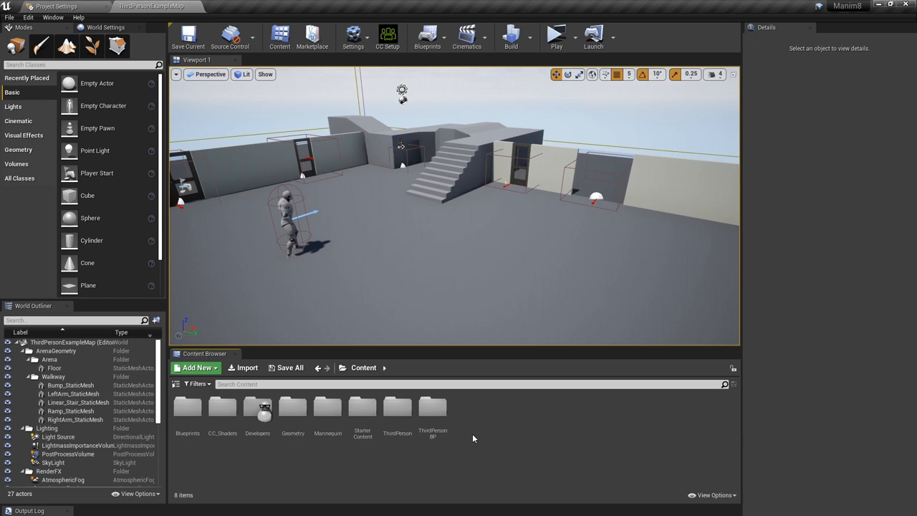
Step: Create and open a Peter content folder, then confirm Auto Setup import with Standard Shader
left_click(197, 368)
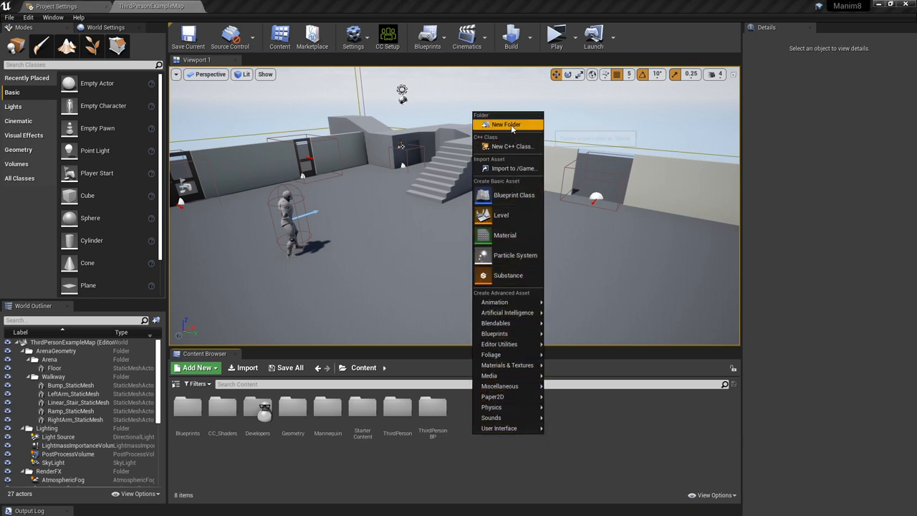
left_click(506, 124)
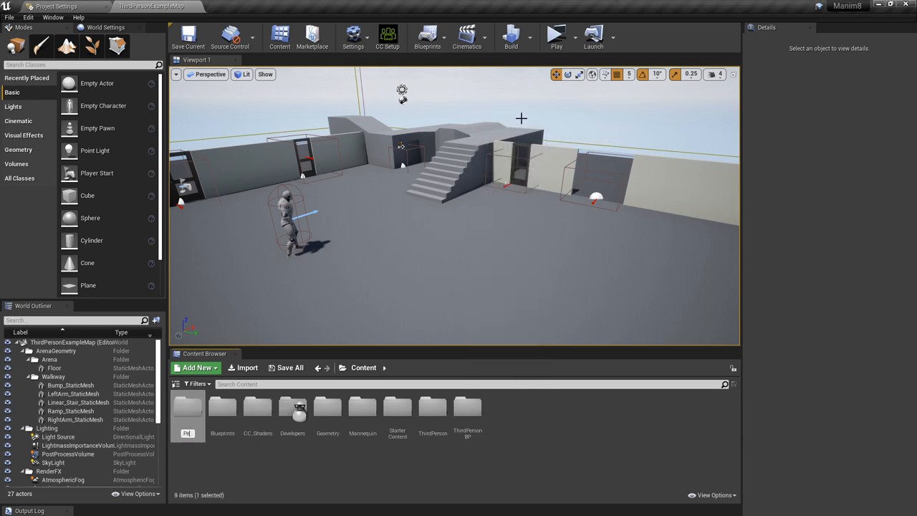
left_click(363, 408)
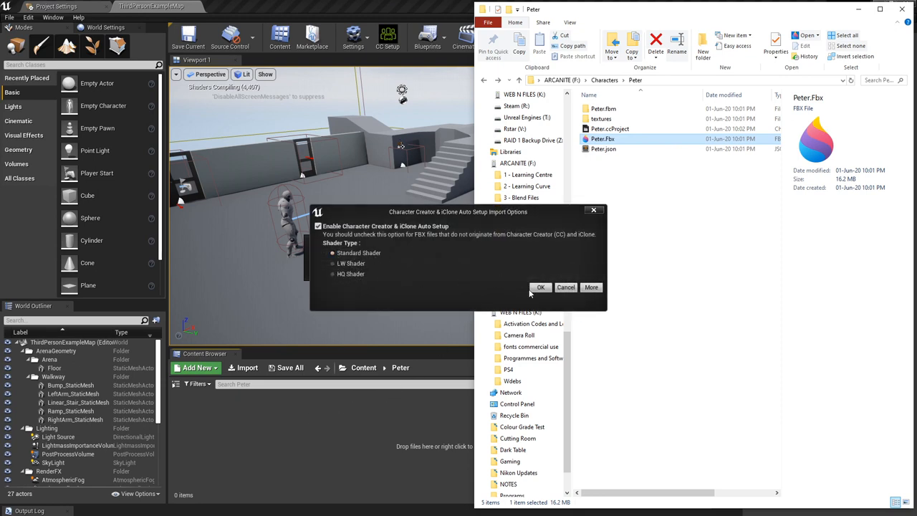
left_click(541, 288)
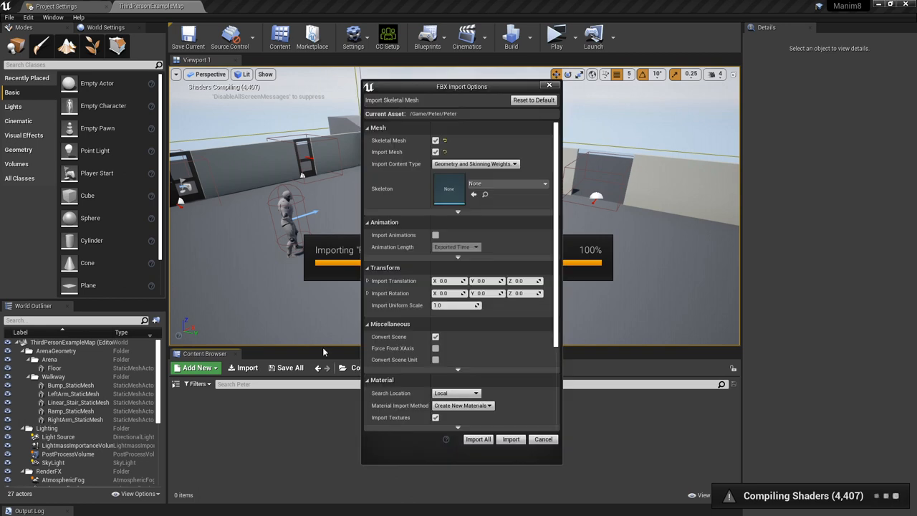
mouse_move(459, 217)
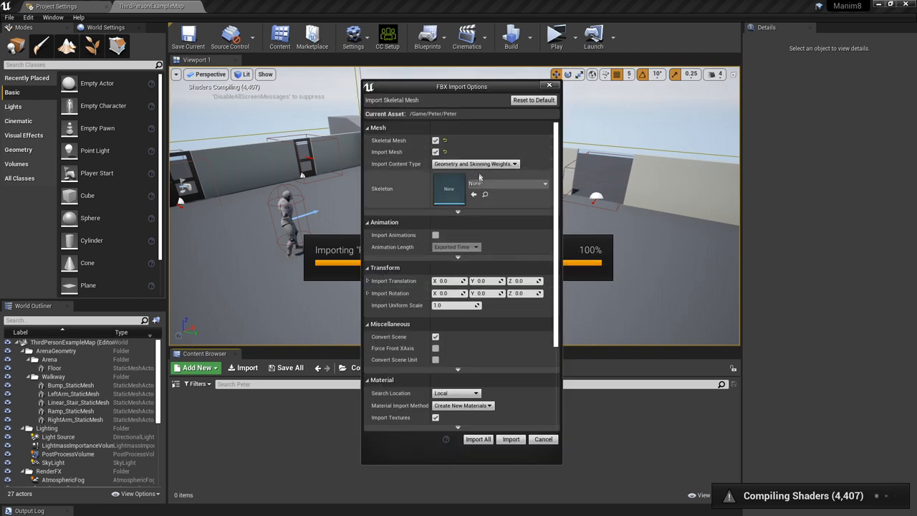
Step: Import Peter using UE4_Mannequin_Skeleton, with no materials created and no textures imported
left_click(545, 184)
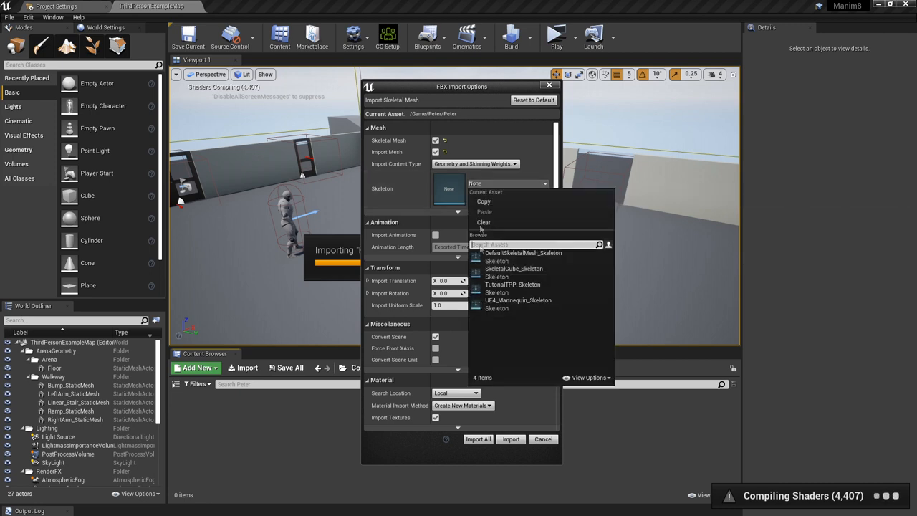
left_click(518, 300)
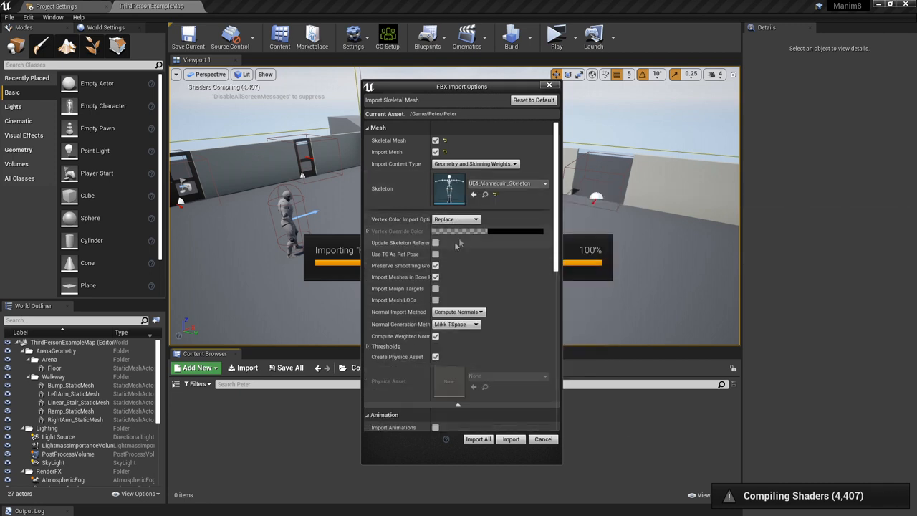
mouse_move(401, 258)
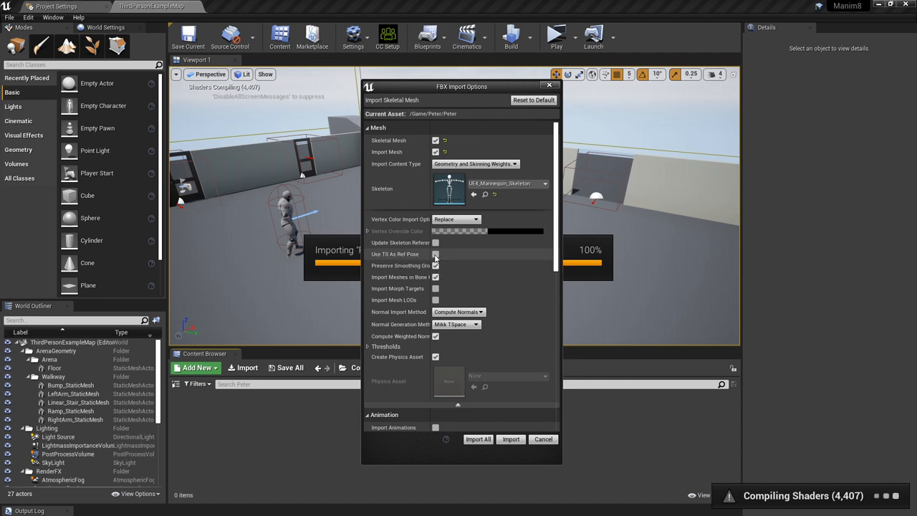
mouse_move(436, 254)
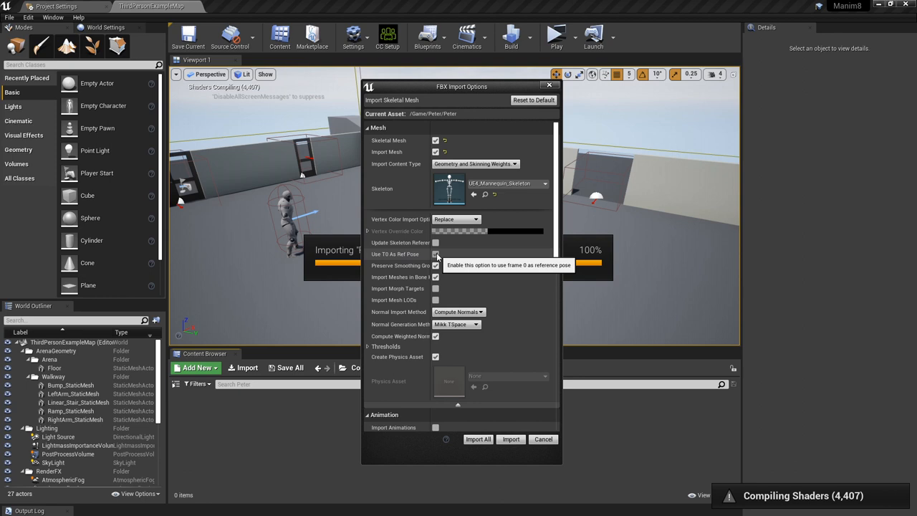
mouse_move(435, 288)
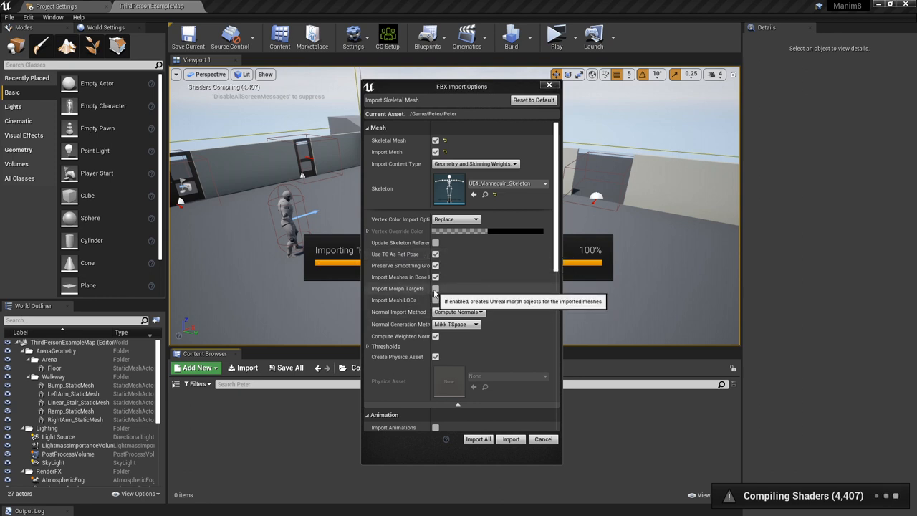
mouse_move(558, 222)
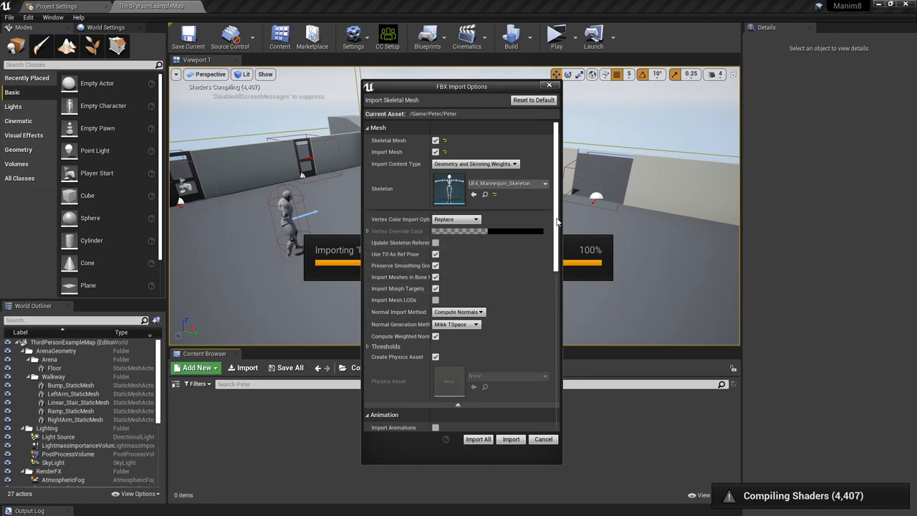
scroll("down", 3)
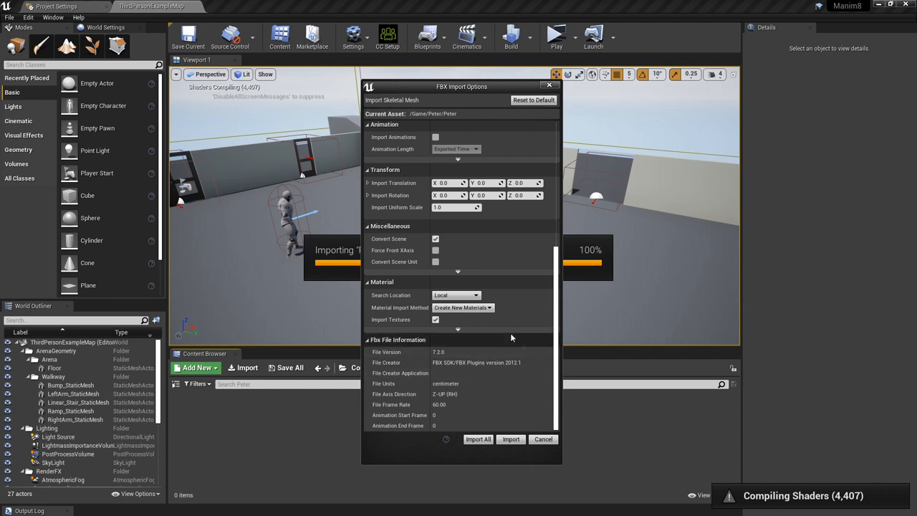
left_click(458, 319)
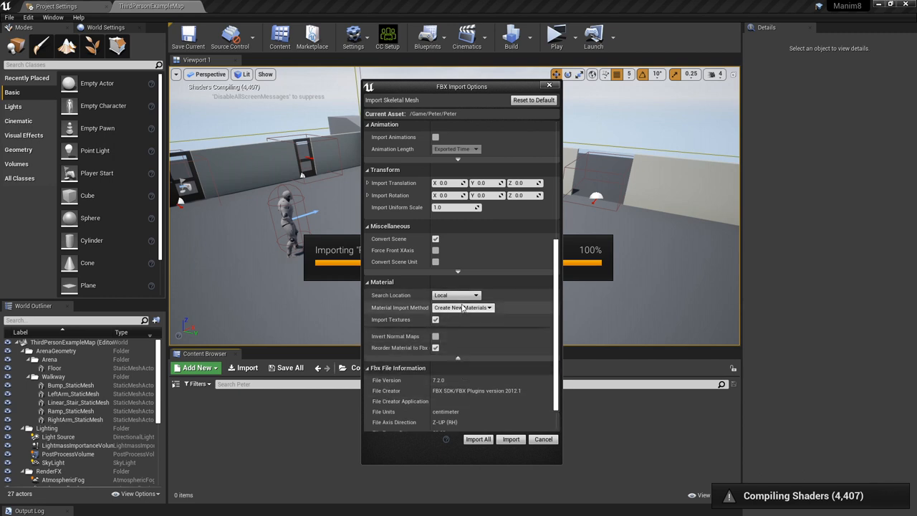
left_click(462, 307)
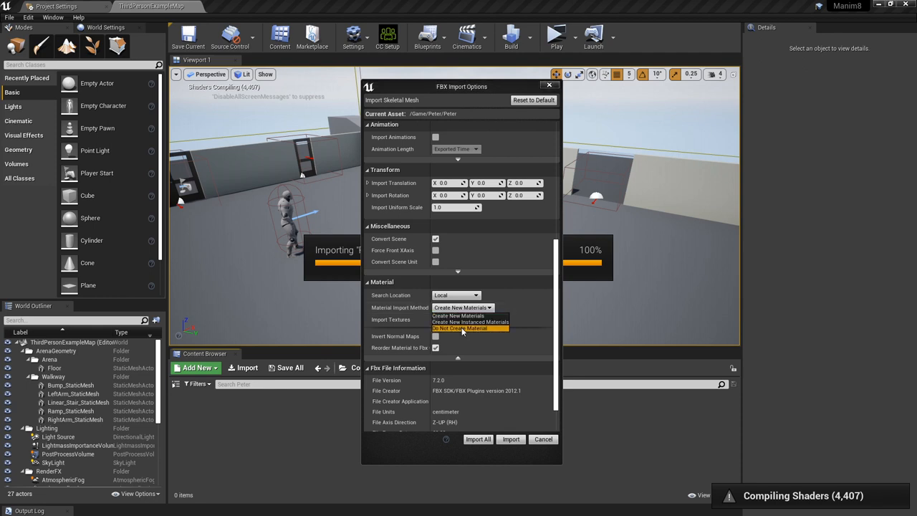
left_click(459, 328)
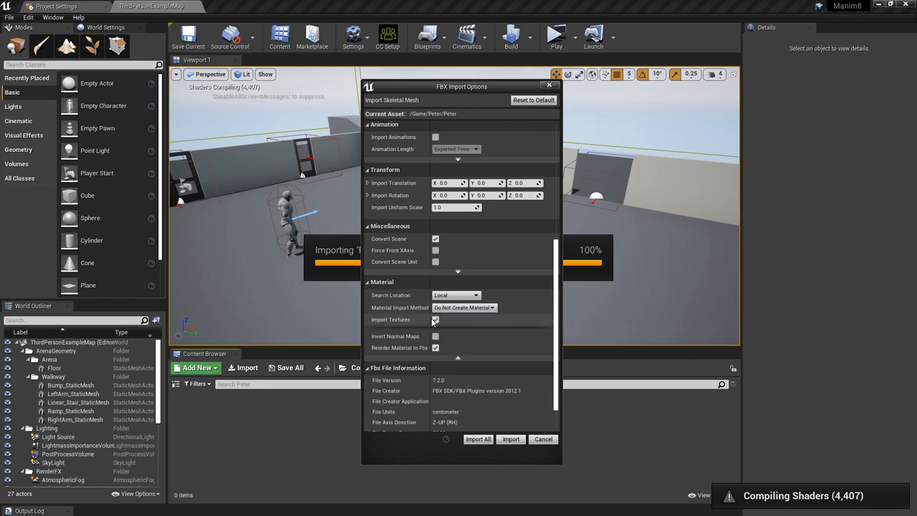
left_click(435, 320)
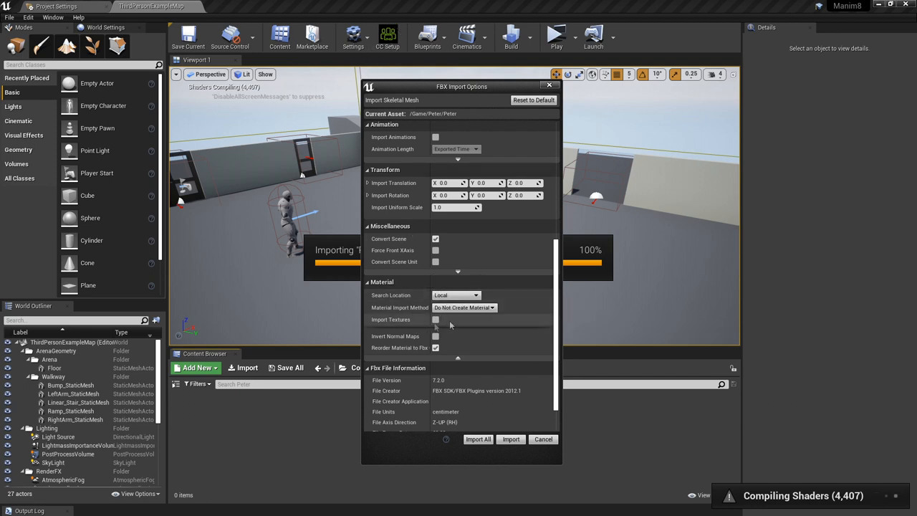
mouse_move(478, 440)
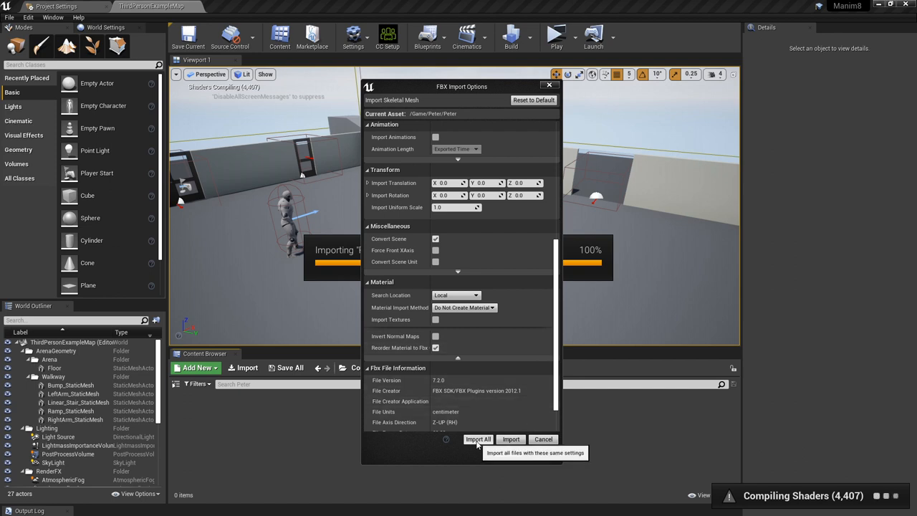
left_click(478, 439)
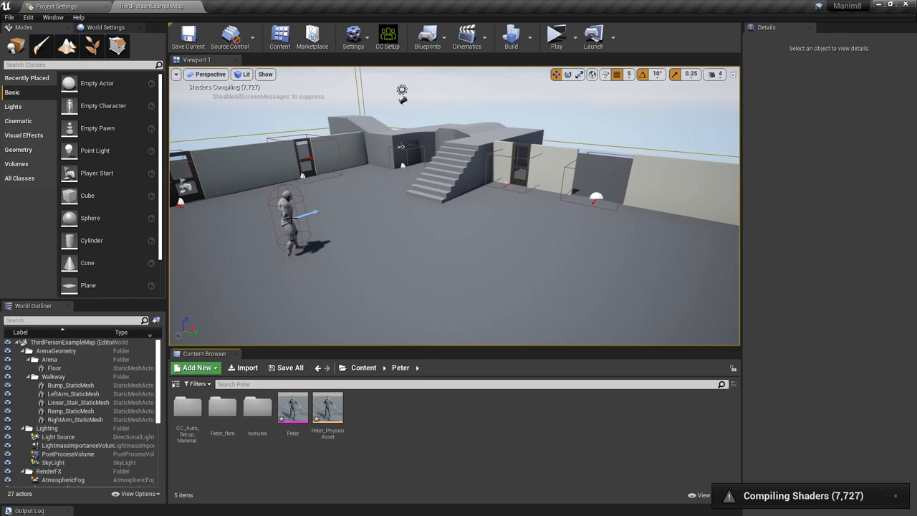
Step: Select the ThirdPersonCharacter, then play the level in a full-screen preview
left_click(287, 222)
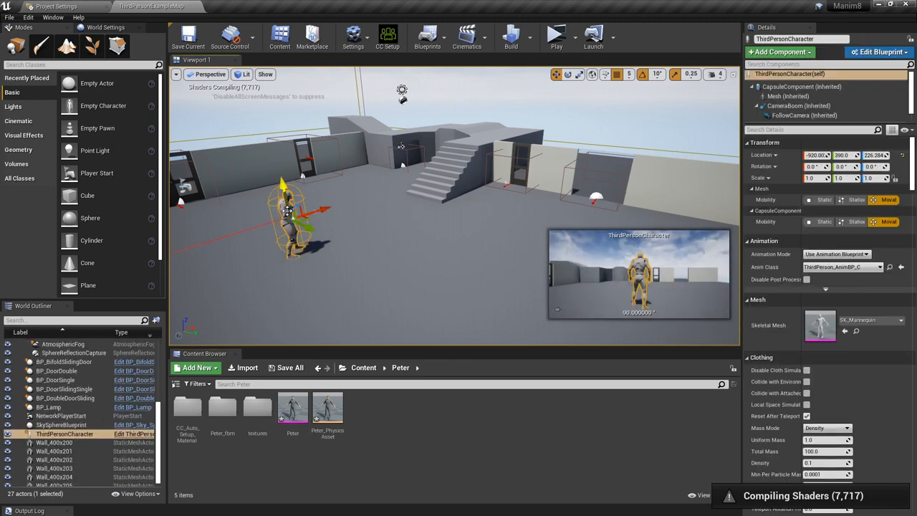
mouse_move(860, 322)
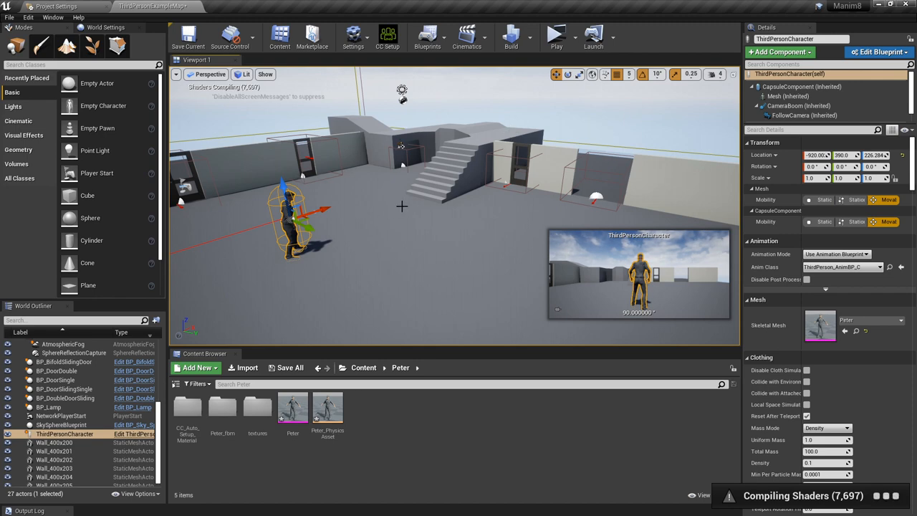
left_click(557, 33)
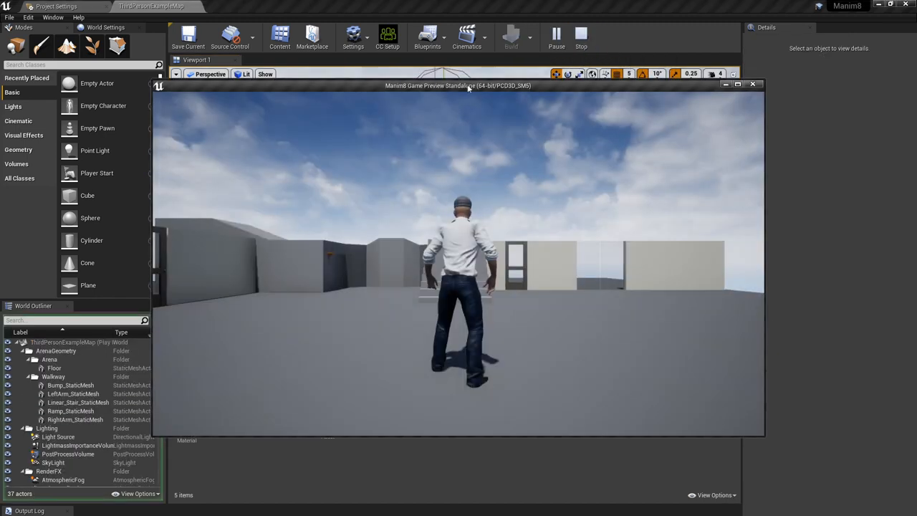
left_click(738, 85)
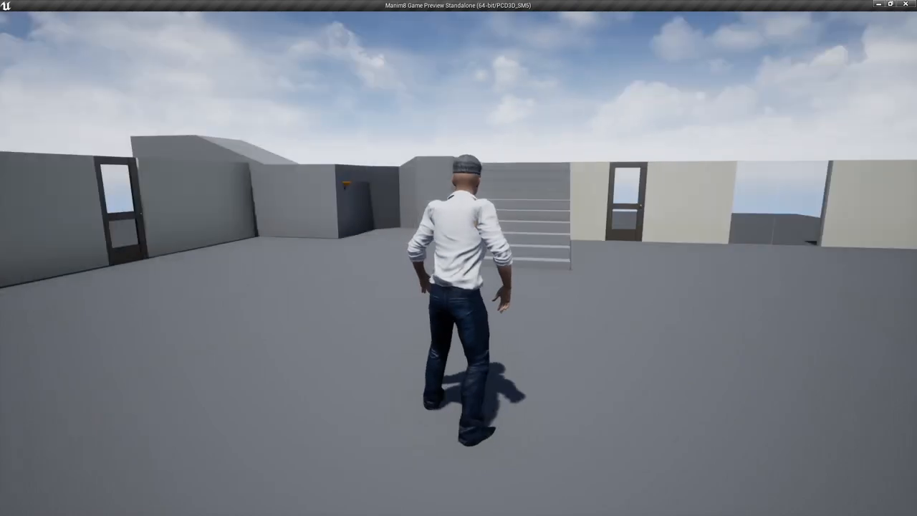